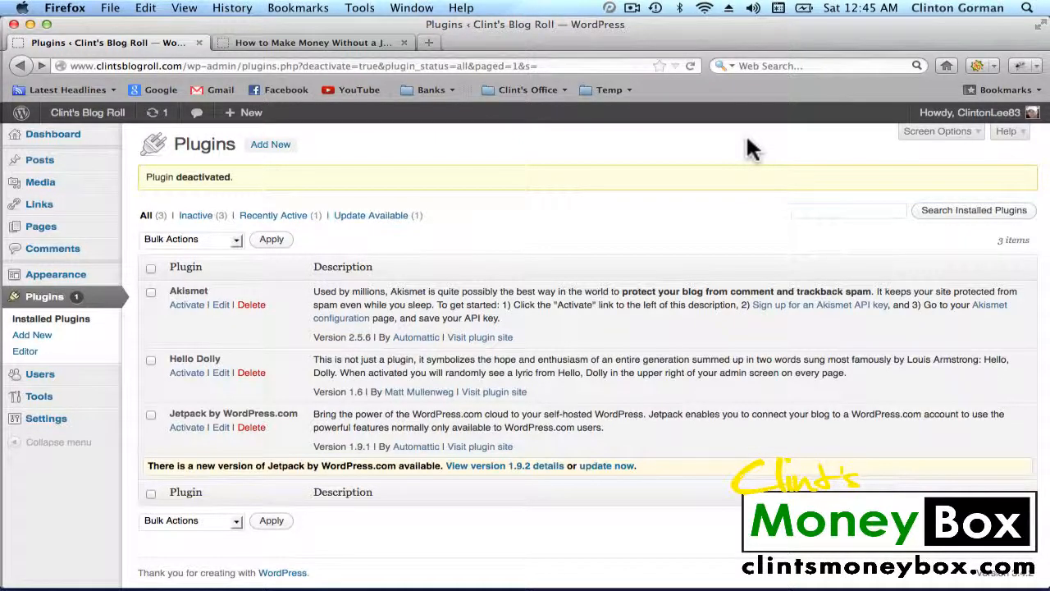
{"action": "mouse_move", "coordinate": [187, 327]}
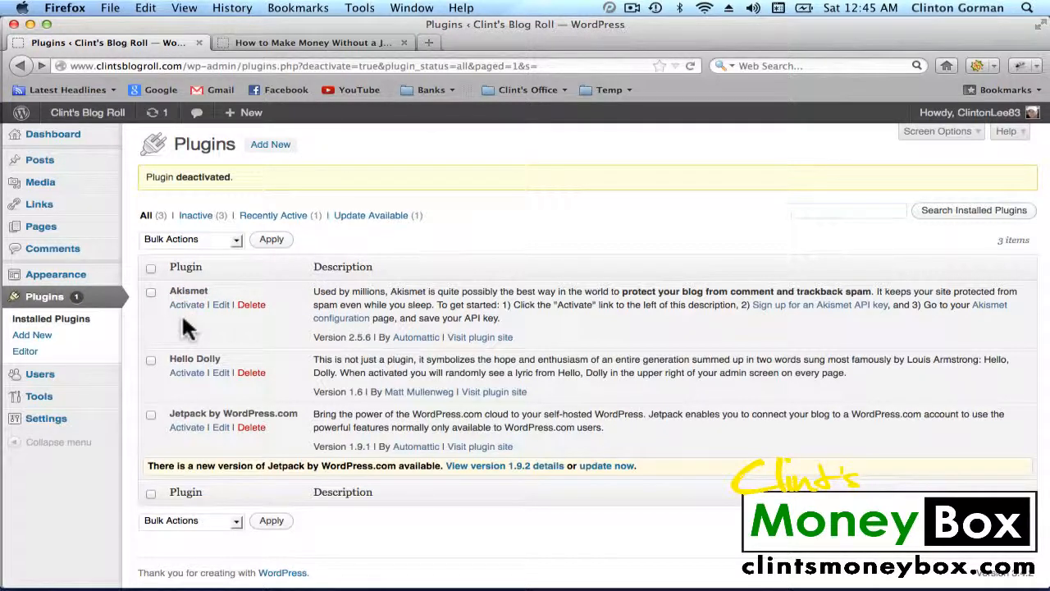
{"action": "mouse_move", "coordinate": [562, 223]}
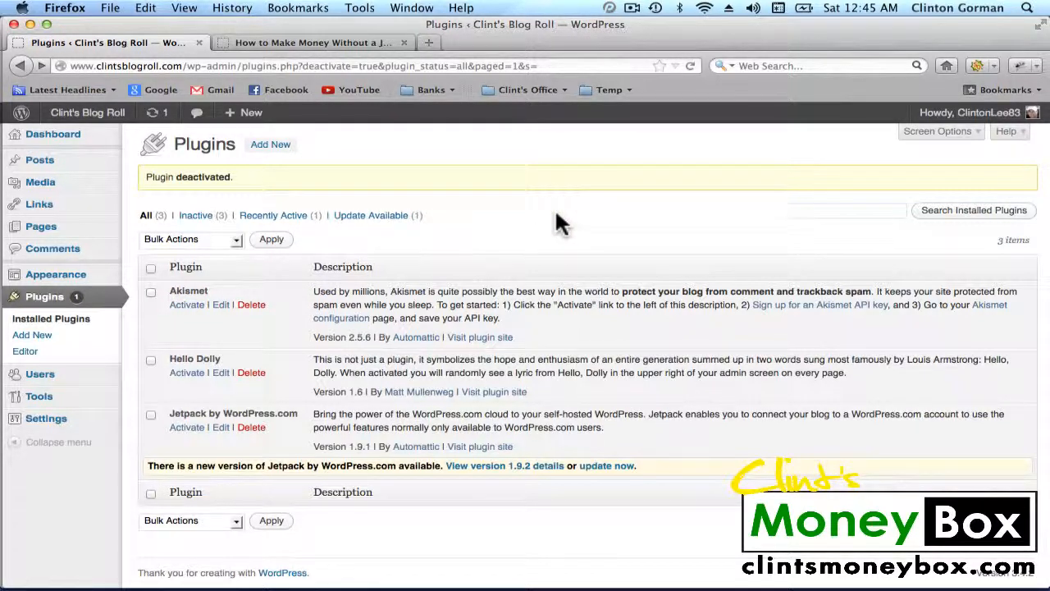
{"action": "mouse_move", "coordinate": [315, 309]}
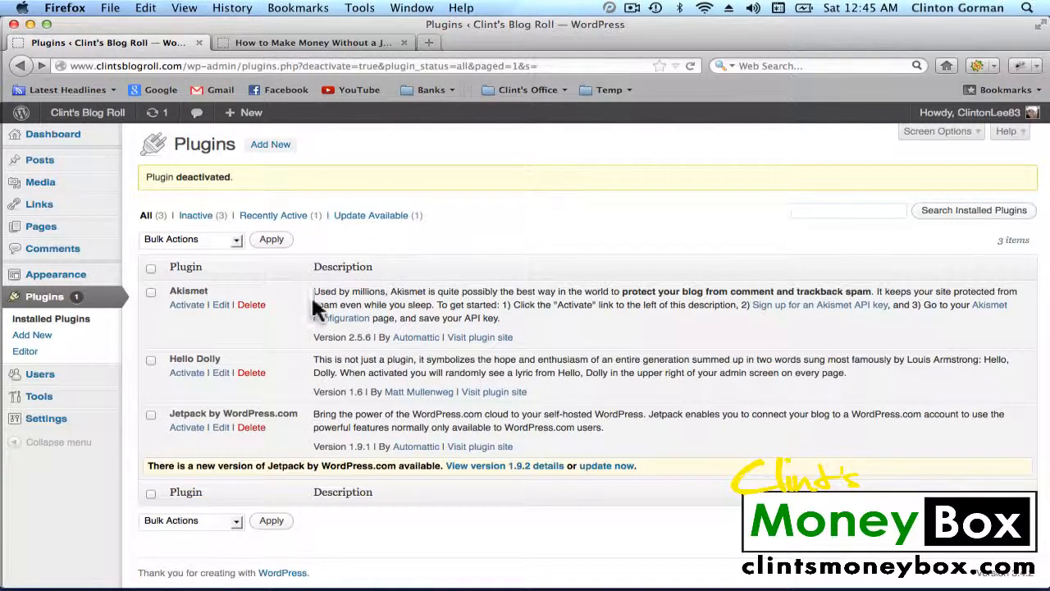
{"action": "mouse_move", "coordinate": [181, 320]}
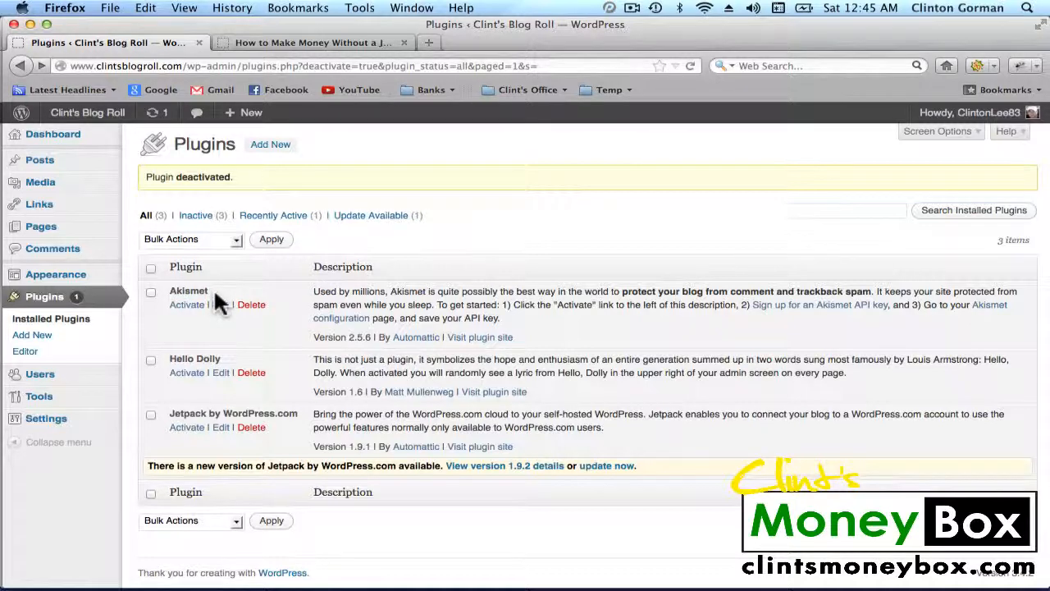
{"action": "mouse_move", "coordinate": [188, 304]}
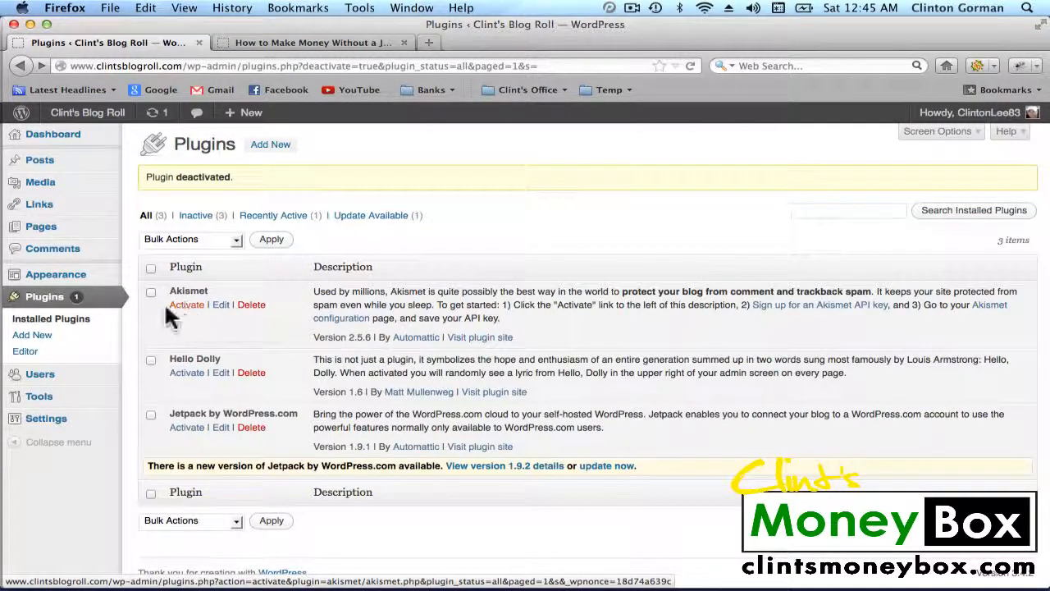
{"action": "mouse_move", "coordinate": [187, 304]}
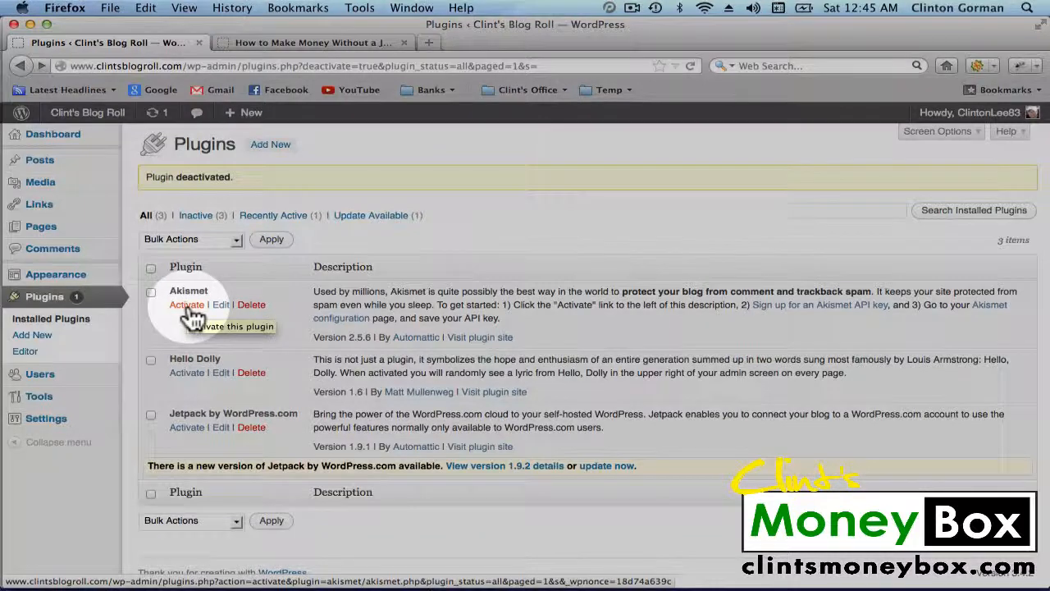
Step: Activate the Akismet plugin and go to its configuration page asking for an API key
{"action": "left_click", "coordinate": [187, 304]}
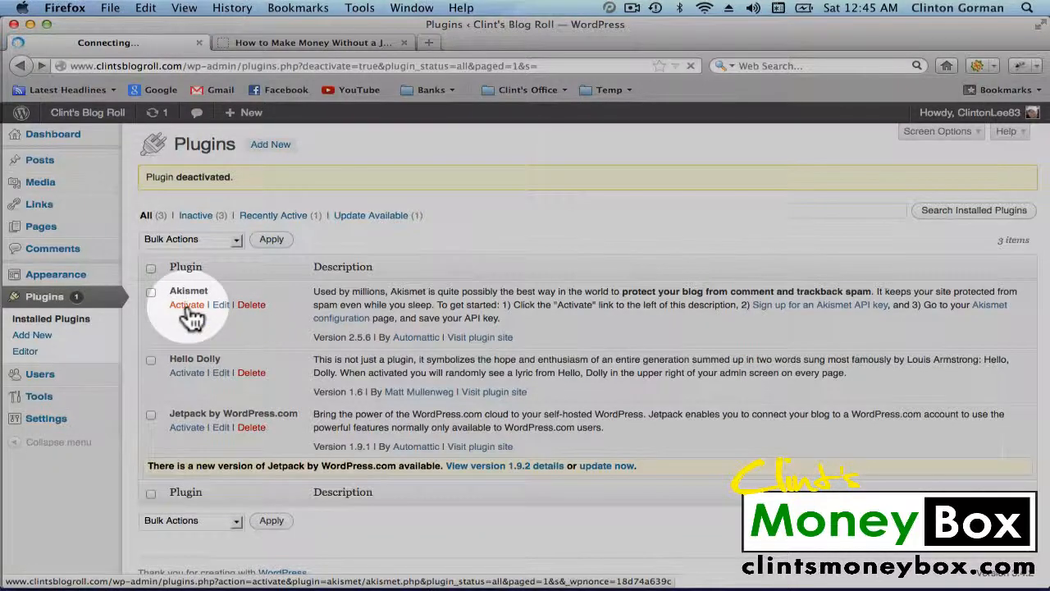
{"action": "left_click", "coordinate": [187, 304]}
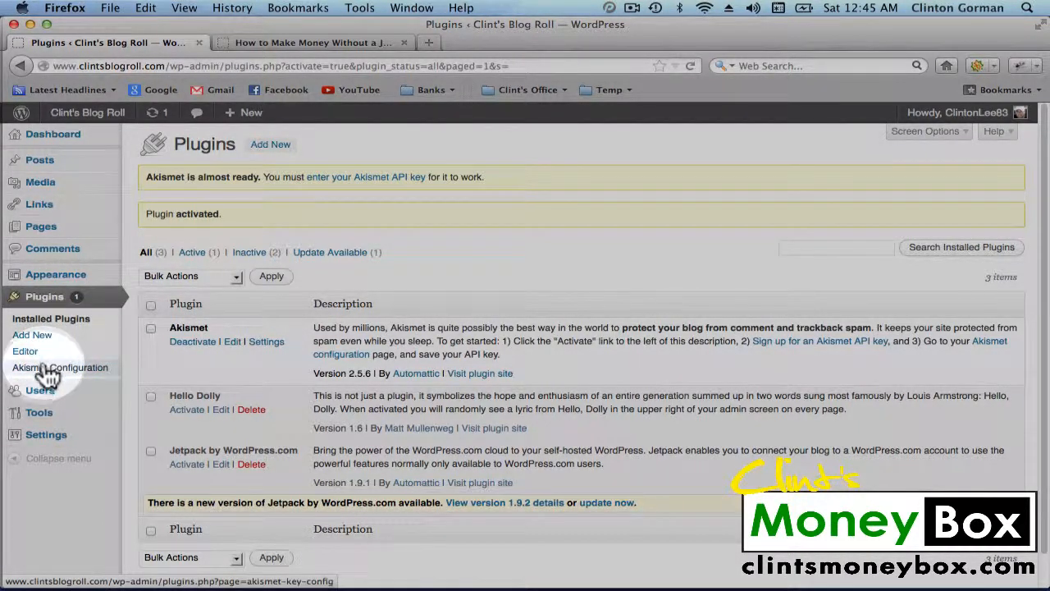
{"action": "mouse_move", "coordinate": [82, 376]}
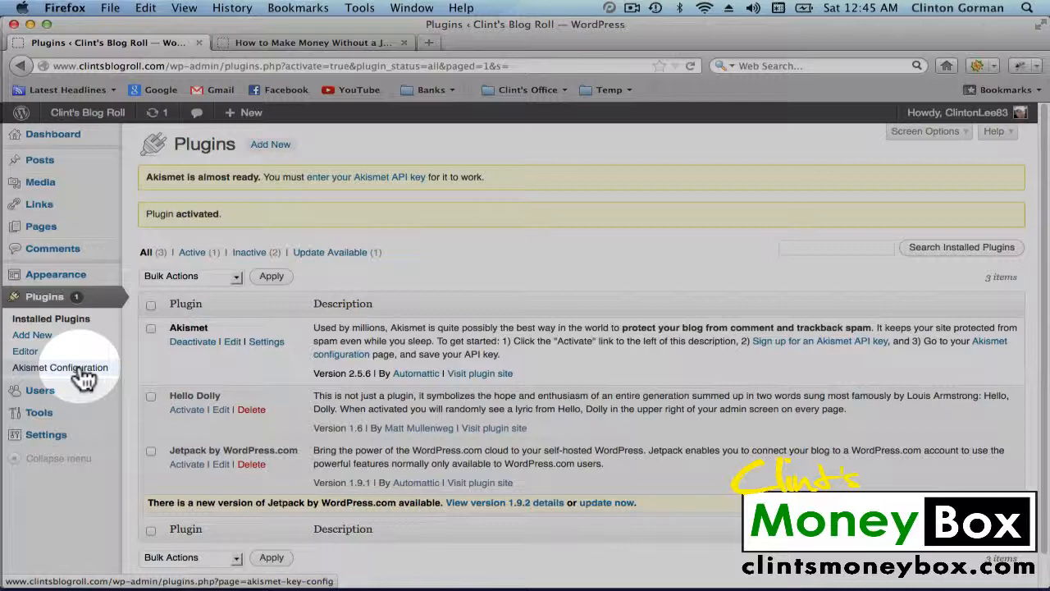
{"action": "left_click", "coordinate": [59, 367]}
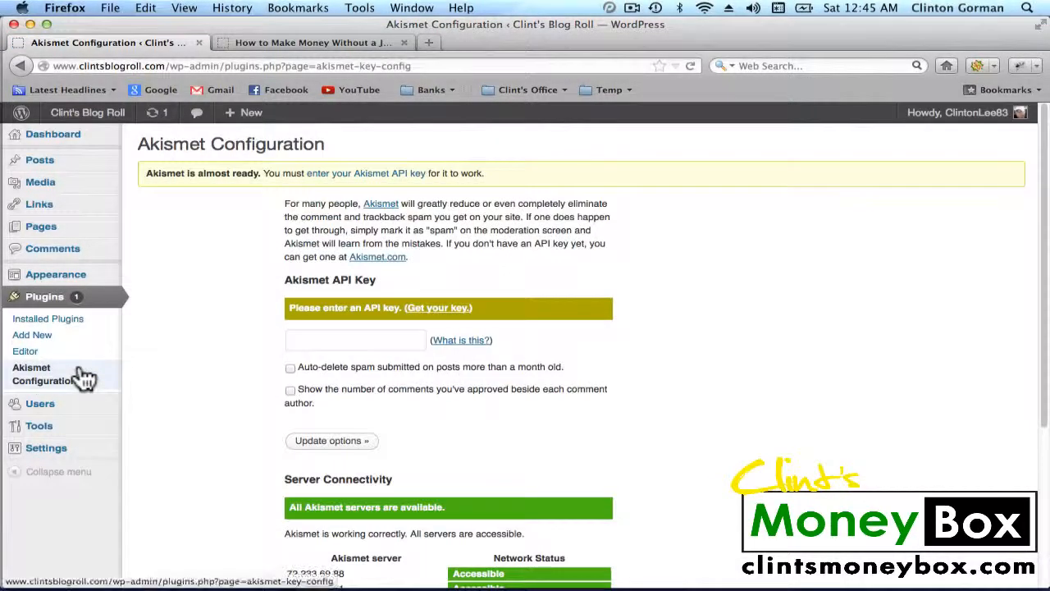
{"action": "mouse_move", "coordinate": [686, 287]}
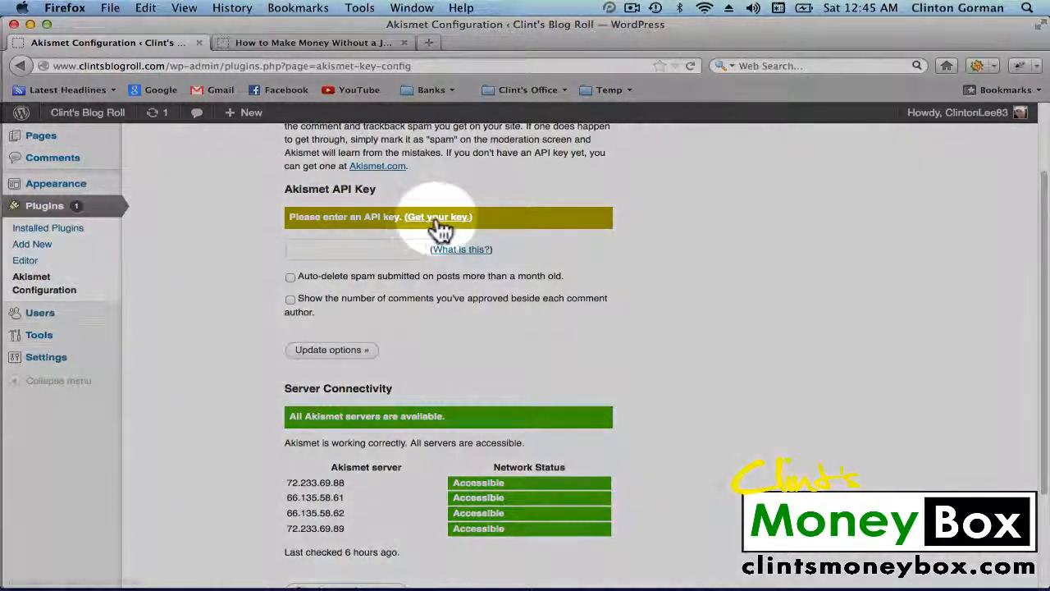
Step: Follow 'Get your key' to Akismet's API key signup page with the plan choices
{"action": "left_click", "coordinate": [437, 217]}
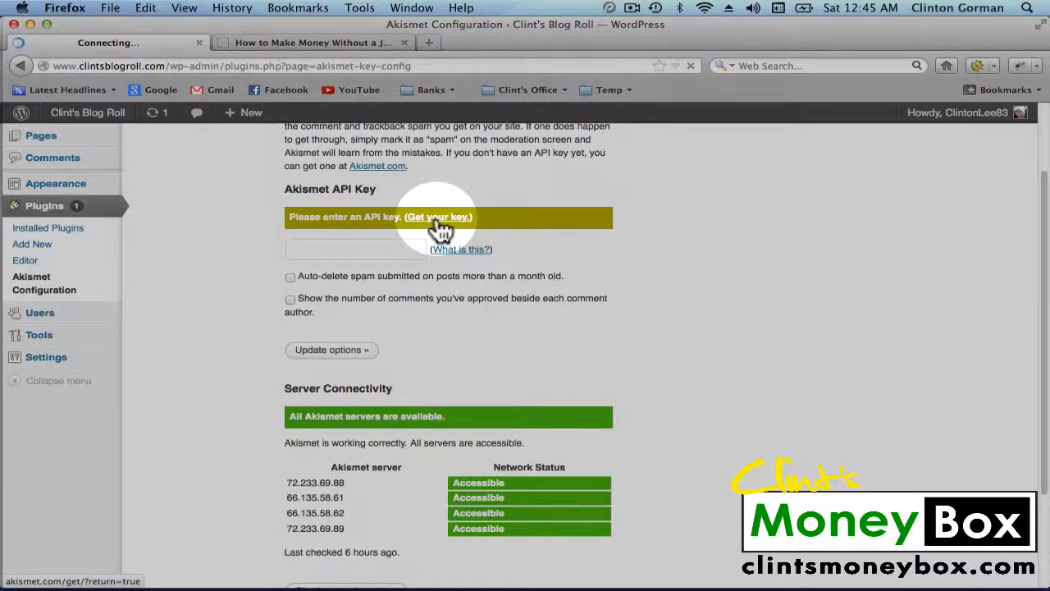
{"action": "left_click", "coordinate": [437, 216]}
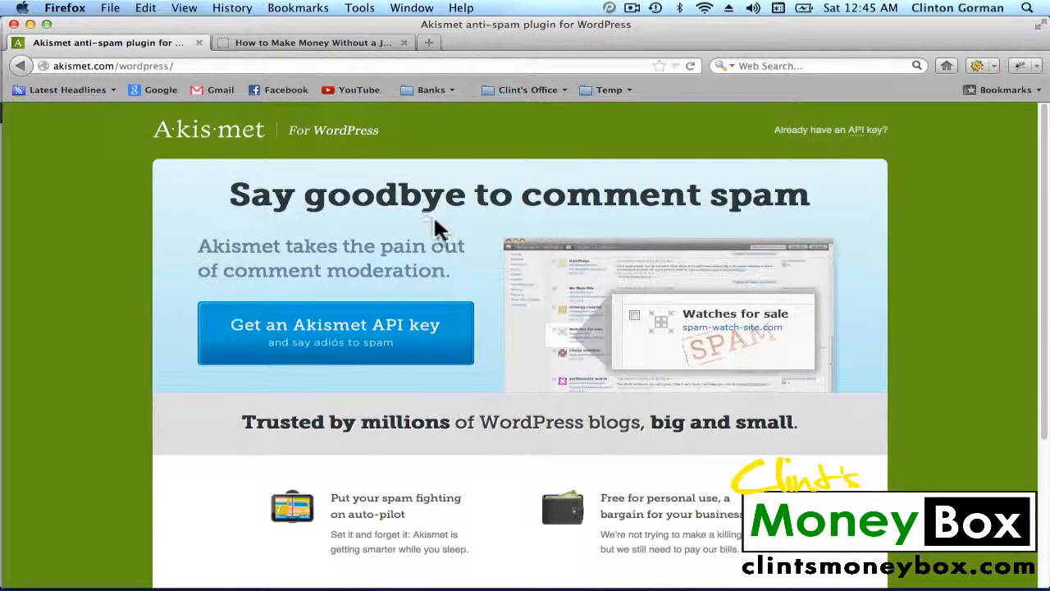
{"action": "left_click", "coordinate": [335, 331]}
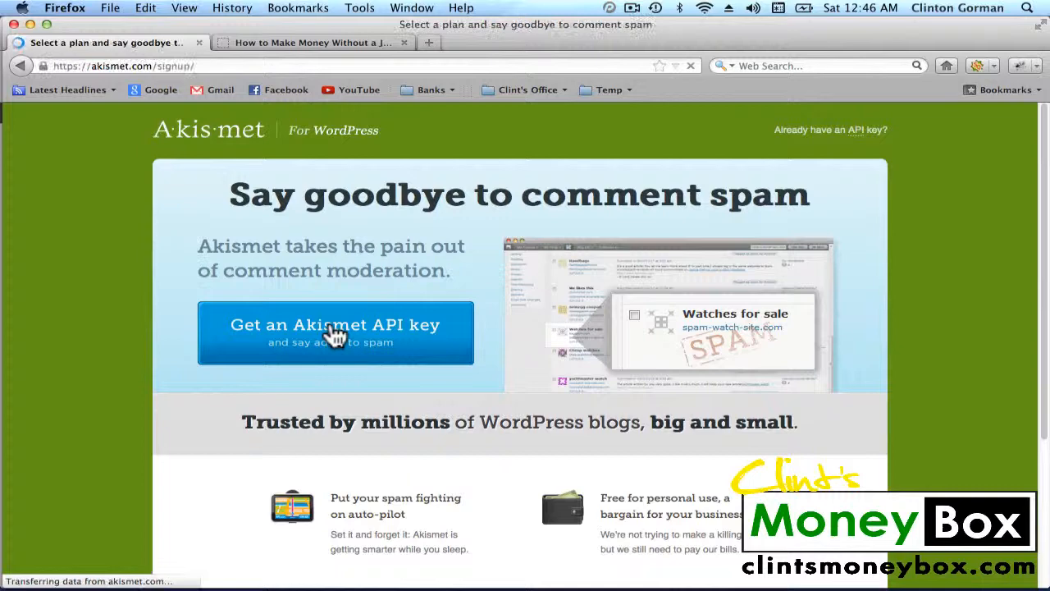
{"action": "left_click", "coordinate": [335, 332]}
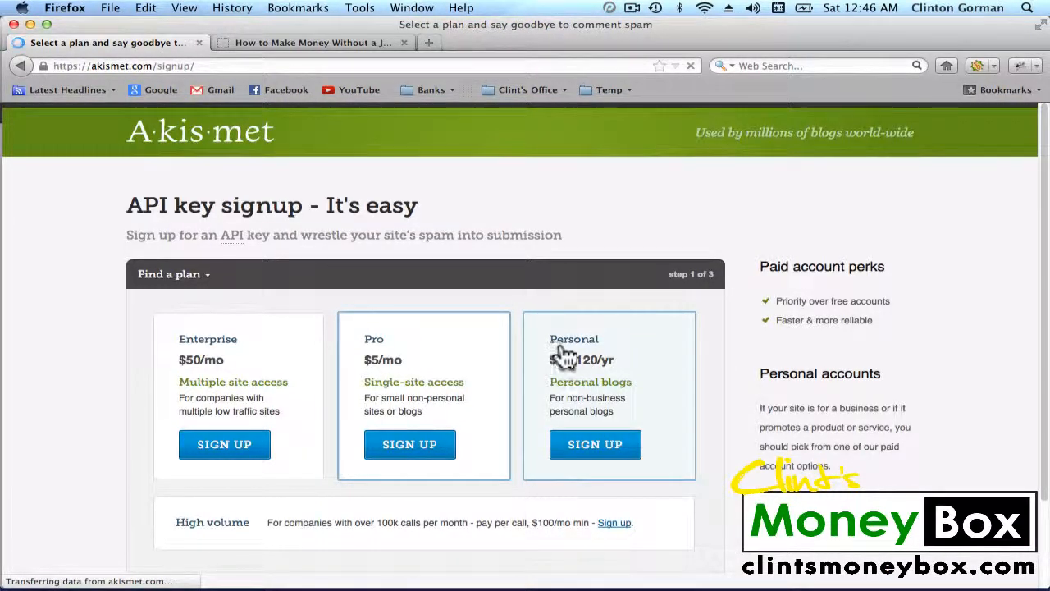
{"action": "mouse_move", "coordinate": [595, 443]}
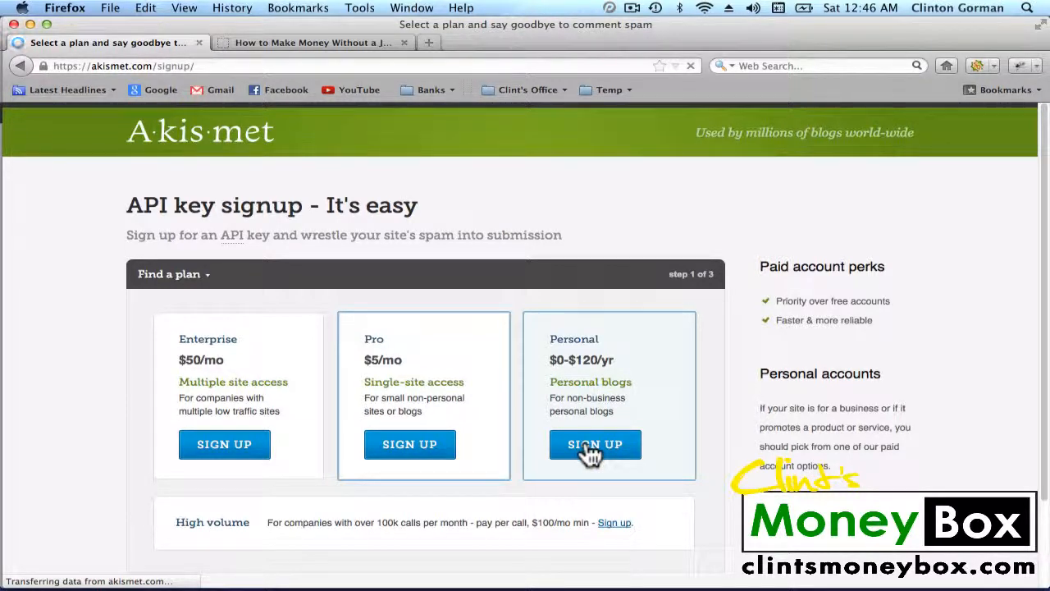
Step: Choose the Personal plan and enter first name, last name Gorman and the email
{"action": "left_click", "coordinate": [594, 443]}
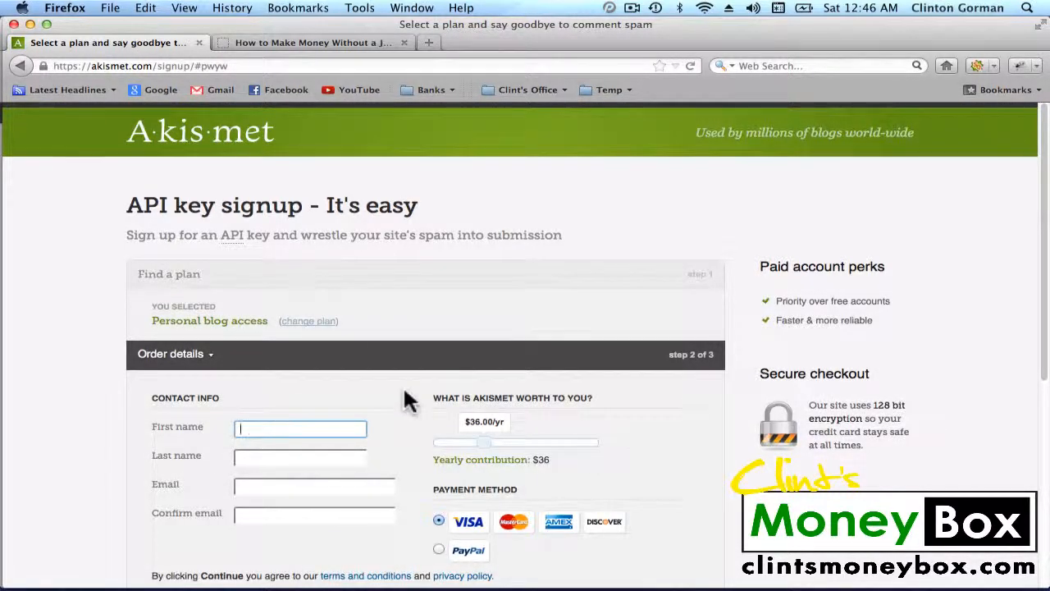
{"action": "scroll", "scroll_direction": "down", "scroll_amount": 3}
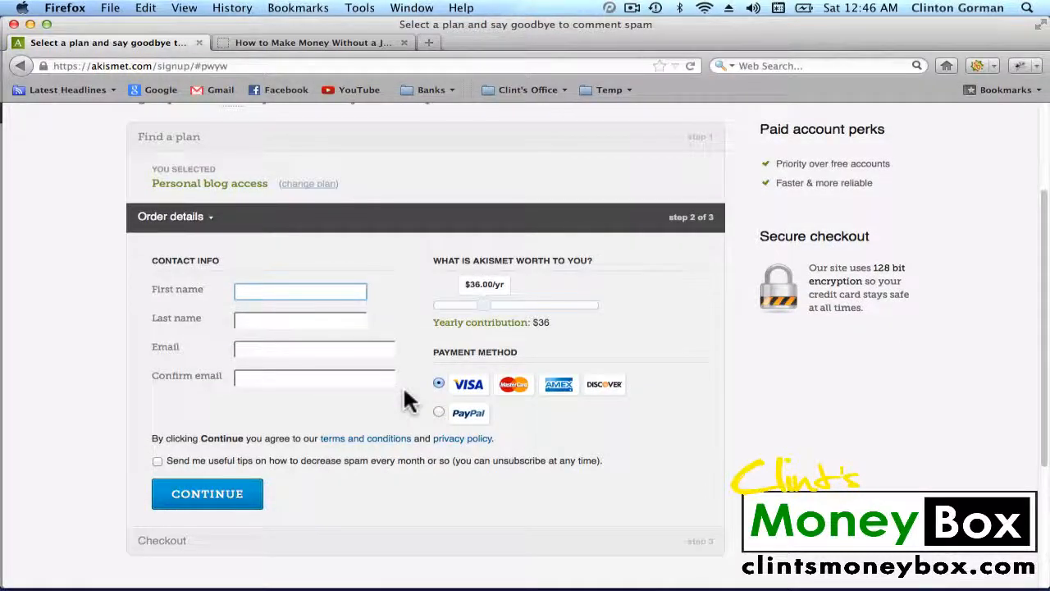
{"action": "mouse_move", "coordinate": [220, 343]}
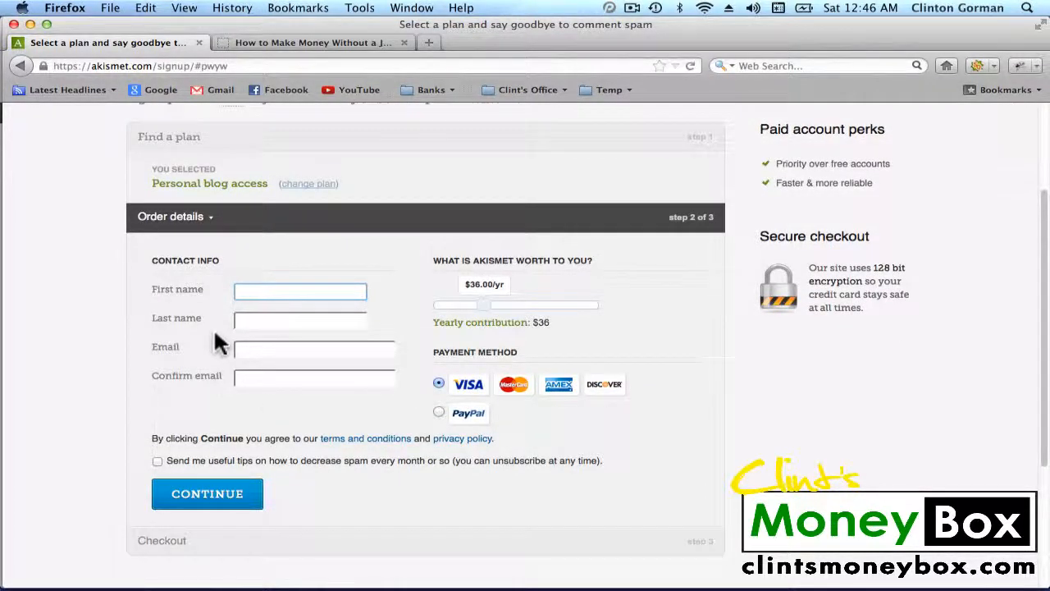
{"action": "type", "text": "Cl"}
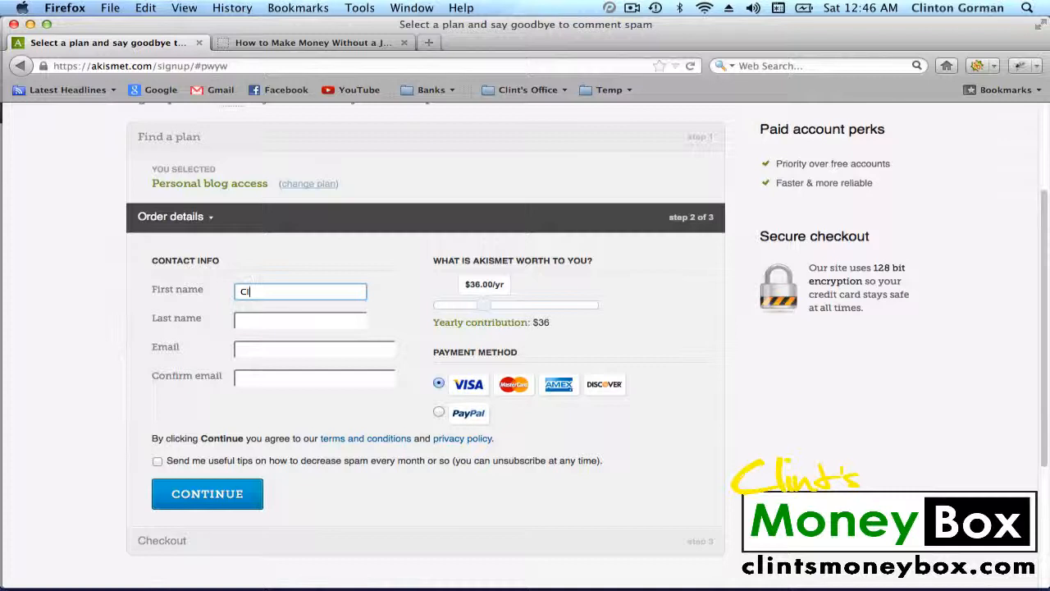
{"action": "type", "text": "G"}
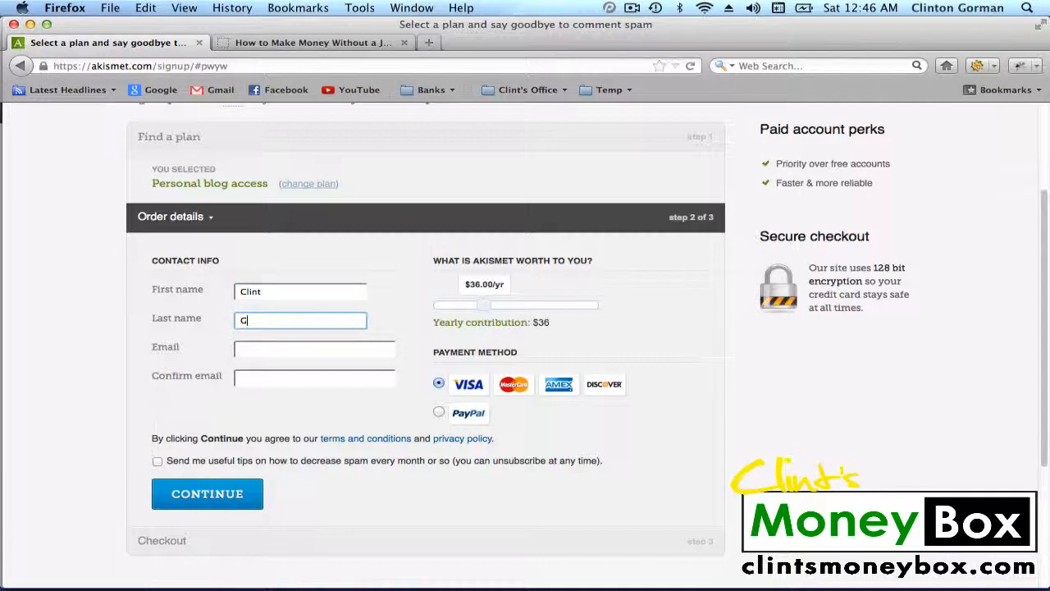
{"action": "type", "text": "orman"}
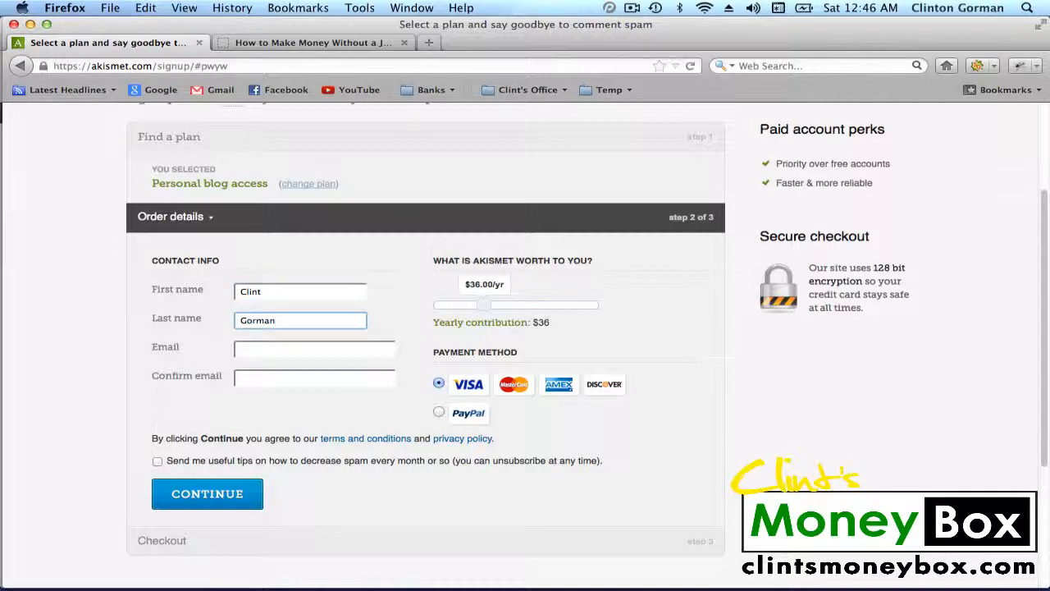
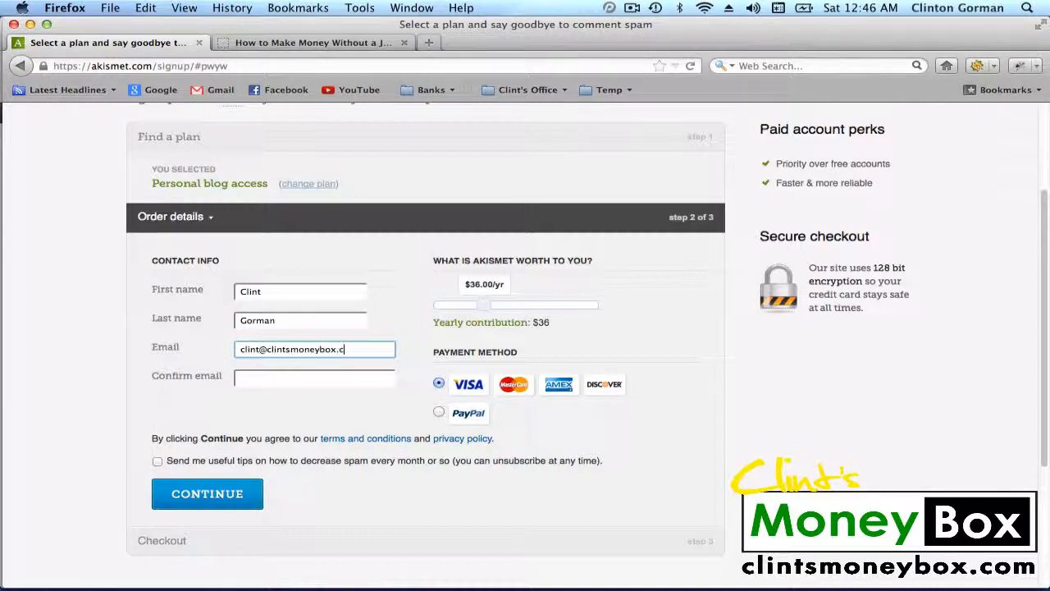
Step: Fill in the confirm-email field with the matching clint...ybox.com address
{"action": "left_click", "coordinate": [316, 377]}
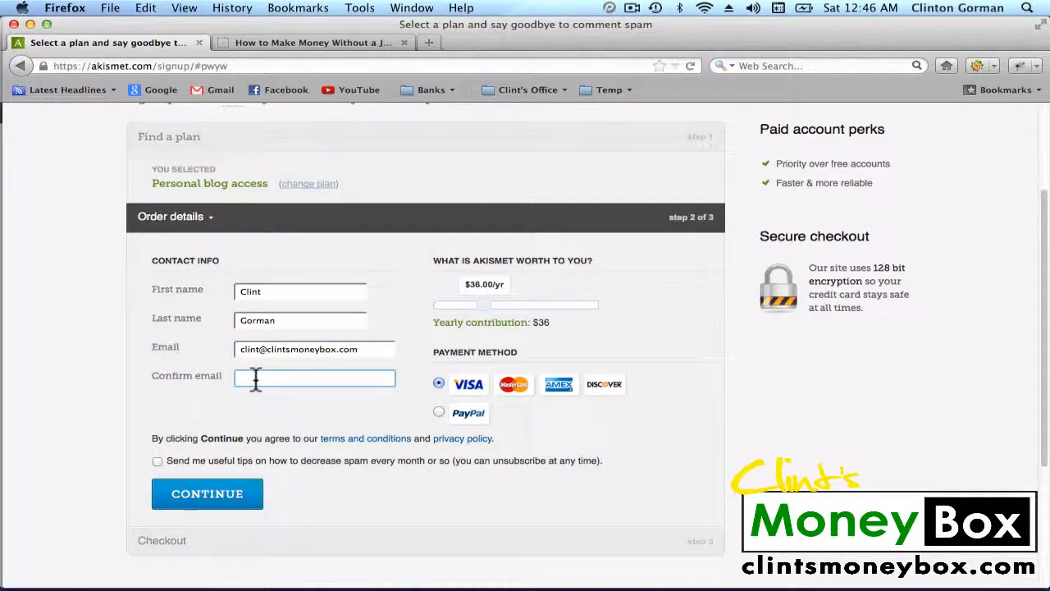
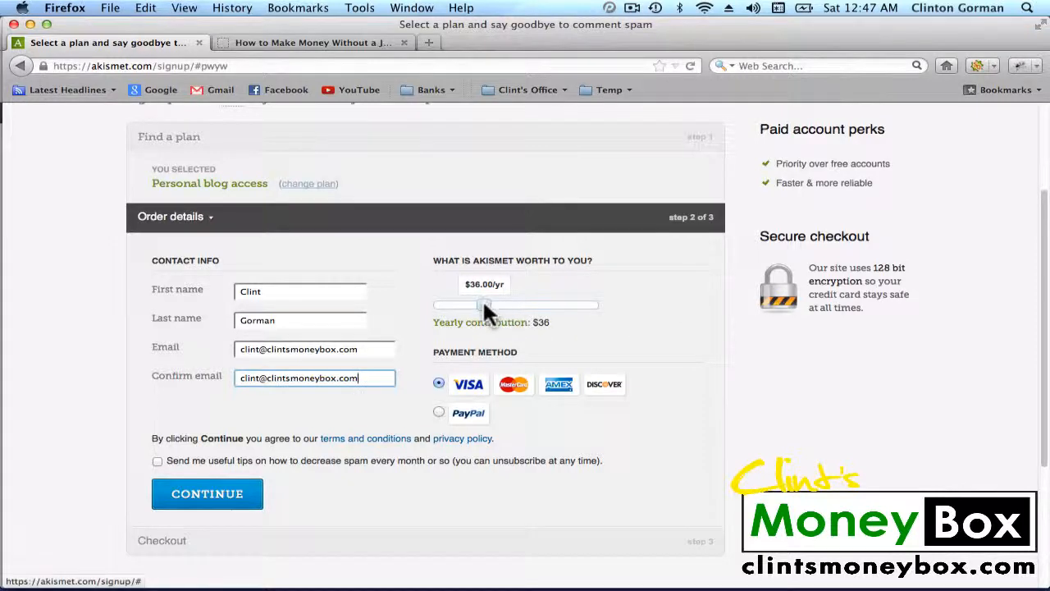
Step: Lower the yearly contribution to $0 and submit the signup to reach the Done page
{"action": "left_click_drag", "start_coordinate": [482, 304], "coordinate": [509, 304]}
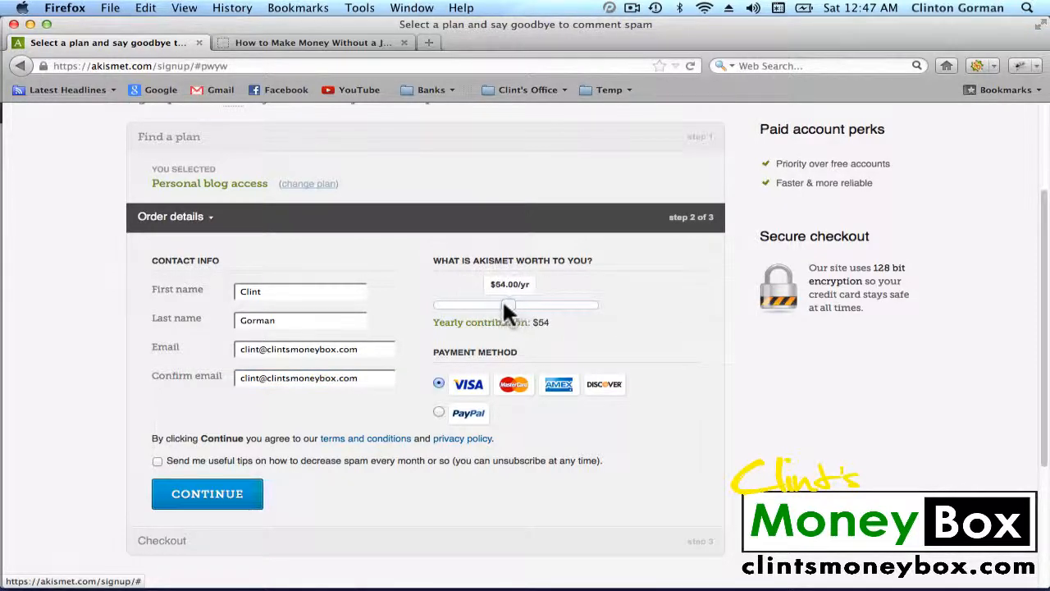
{"action": "left_click_drag", "start_coordinate": [509, 305], "coordinate": [435, 305]}
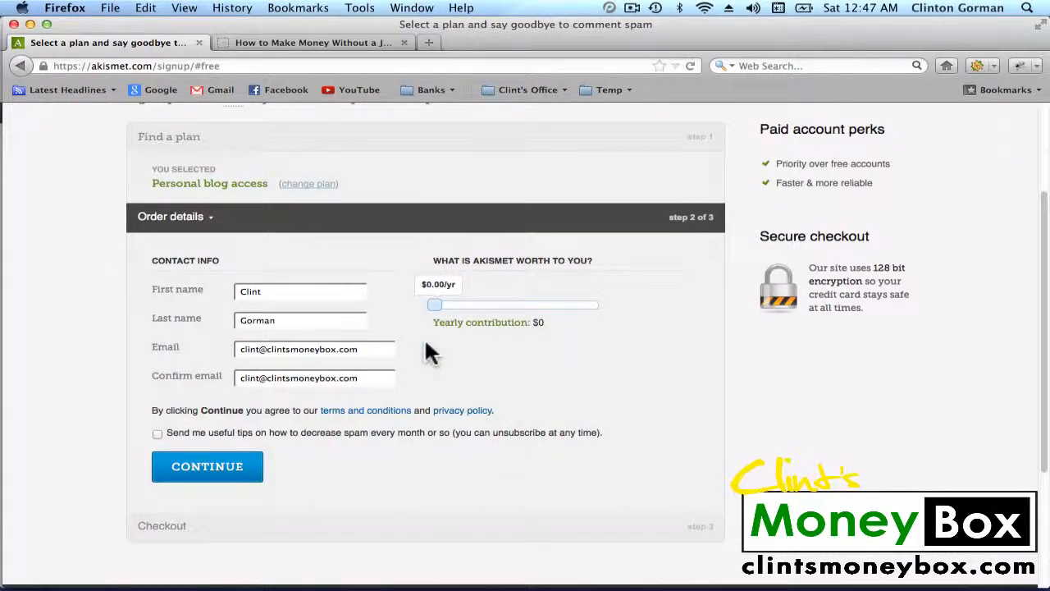
{"action": "mouse_move", "coordinate": [343, 512]}
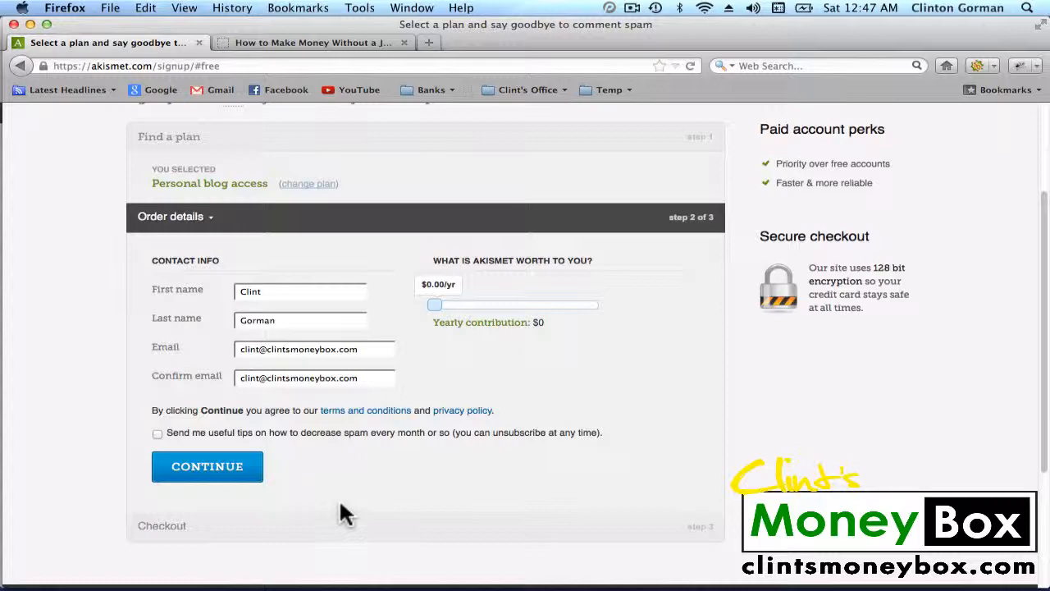
{"action": "mouse_move", "coordinate": [207, 466]}
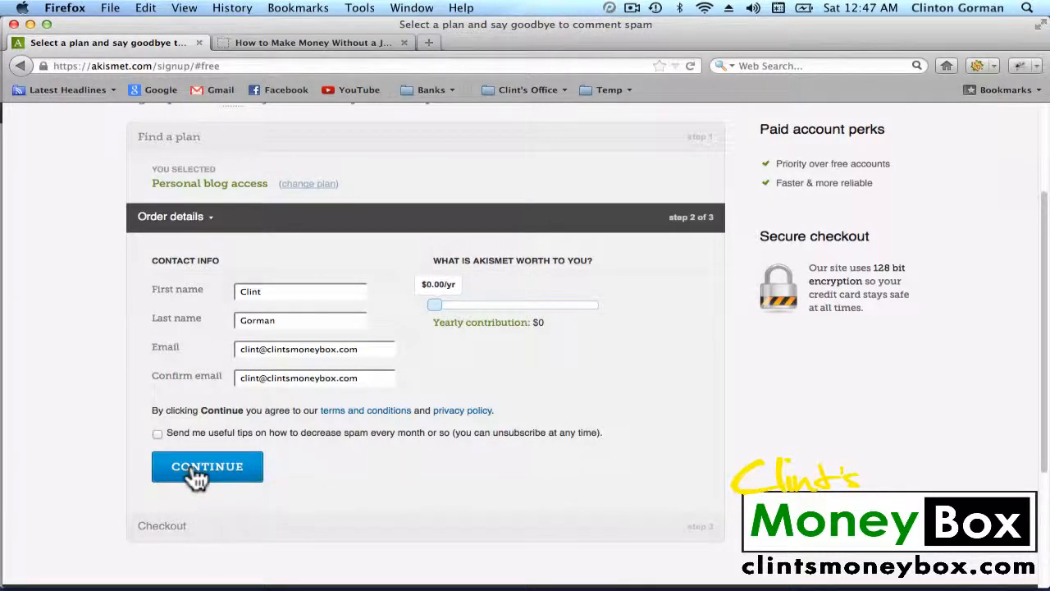
{"action": "left_click", "coordinate": [206, 466]}
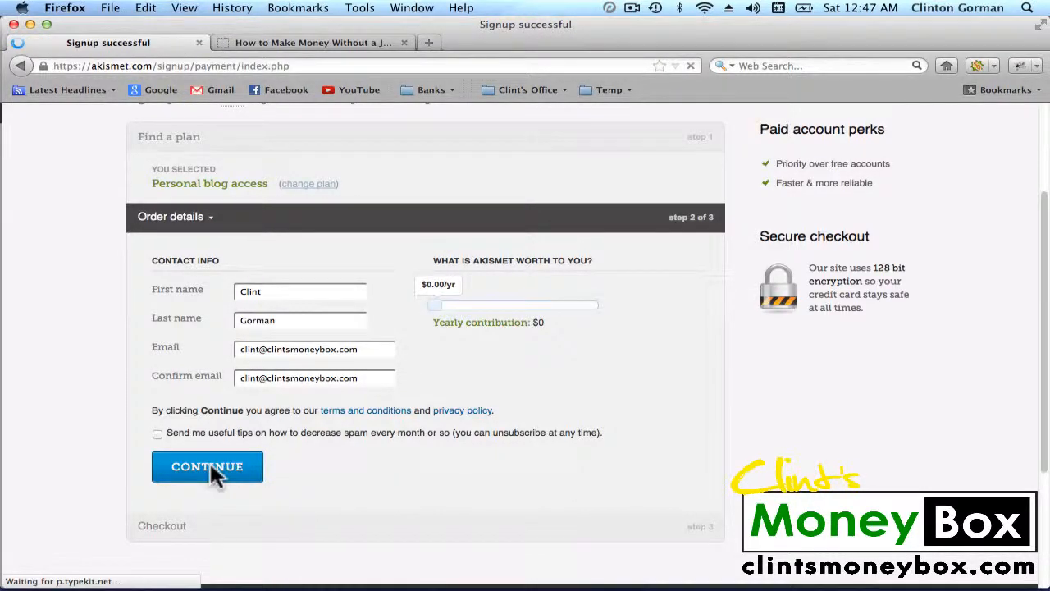
{"action": "left_click", "coordinate": [207, 466]}
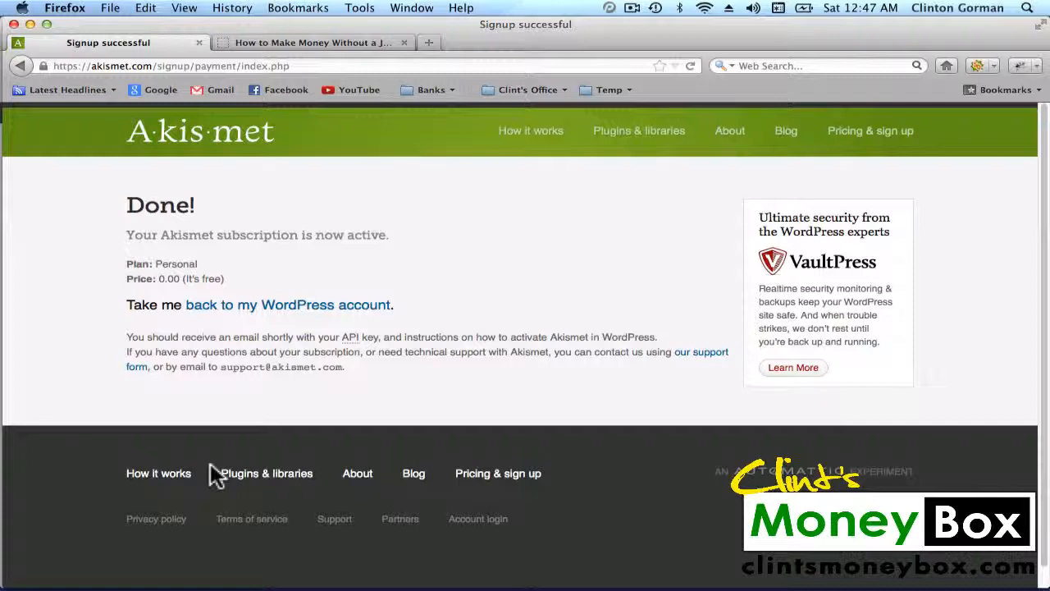
{"action": "mouse_move", "coordinate": [555, 276]}
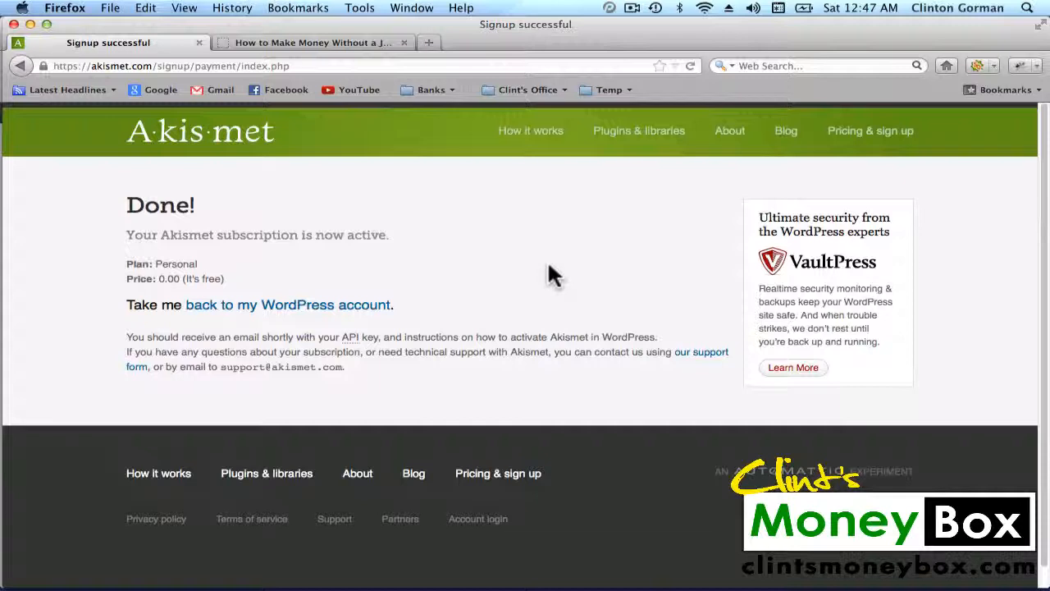
{"action": "mouse_move", "coordinate": [429, 43]}
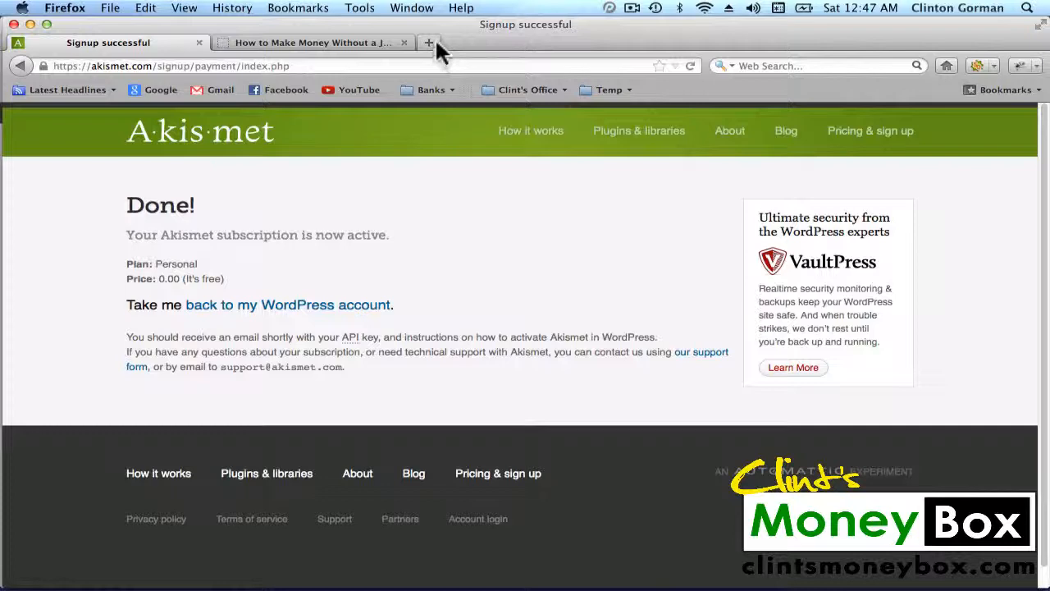
Step: In a new tab, open the Akismet welcome email in Gmail, copy the API key and return to the blog
{"action": "left_click", "coordinate": [428, 43]}
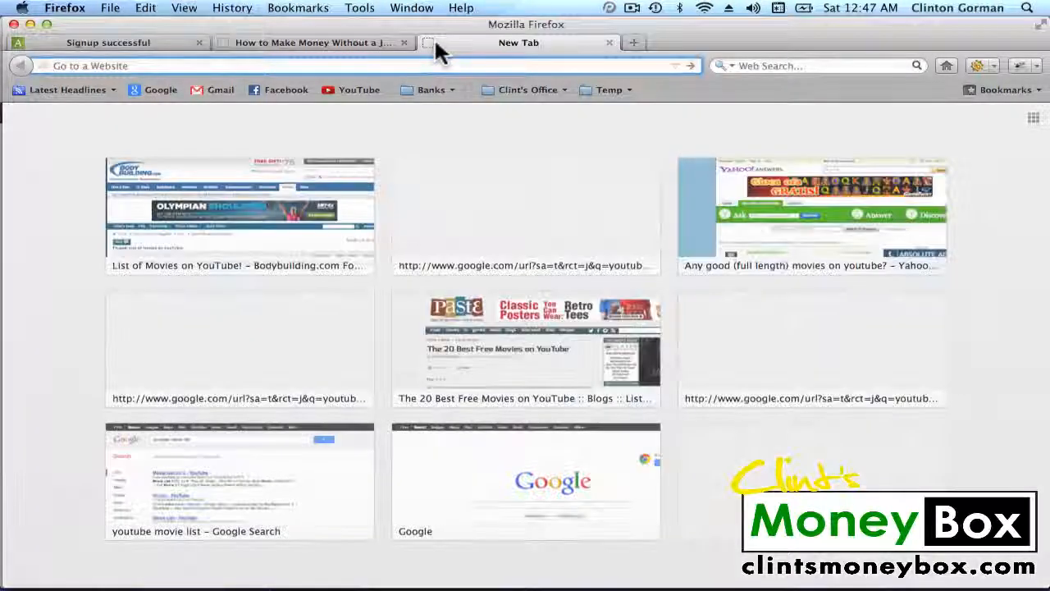
{"action": "left_click", "coordinate": [285, 88]}
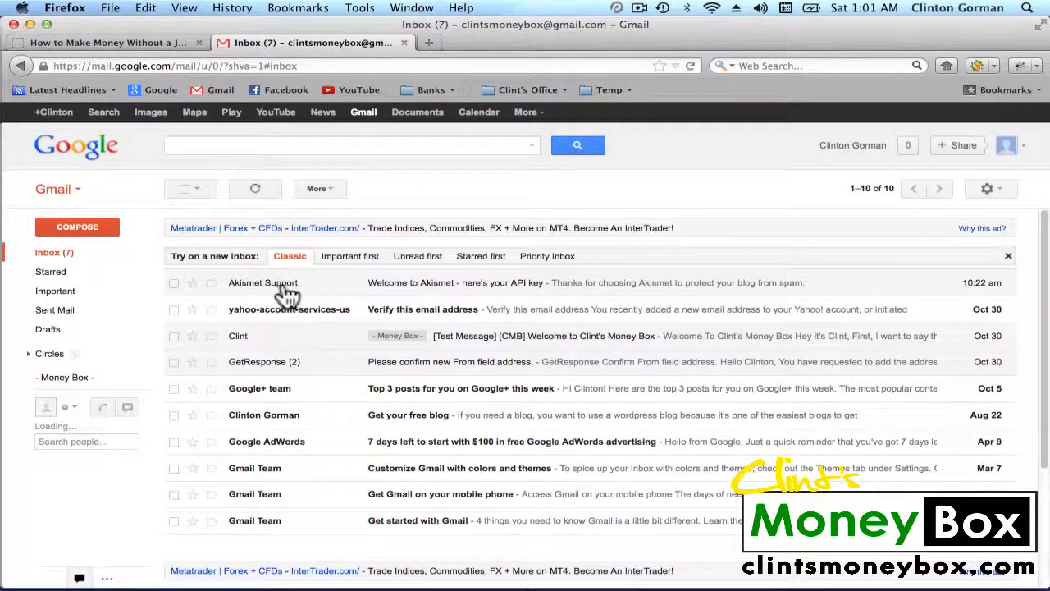
{"action": "left_click", "coordinate": [262, 282]}
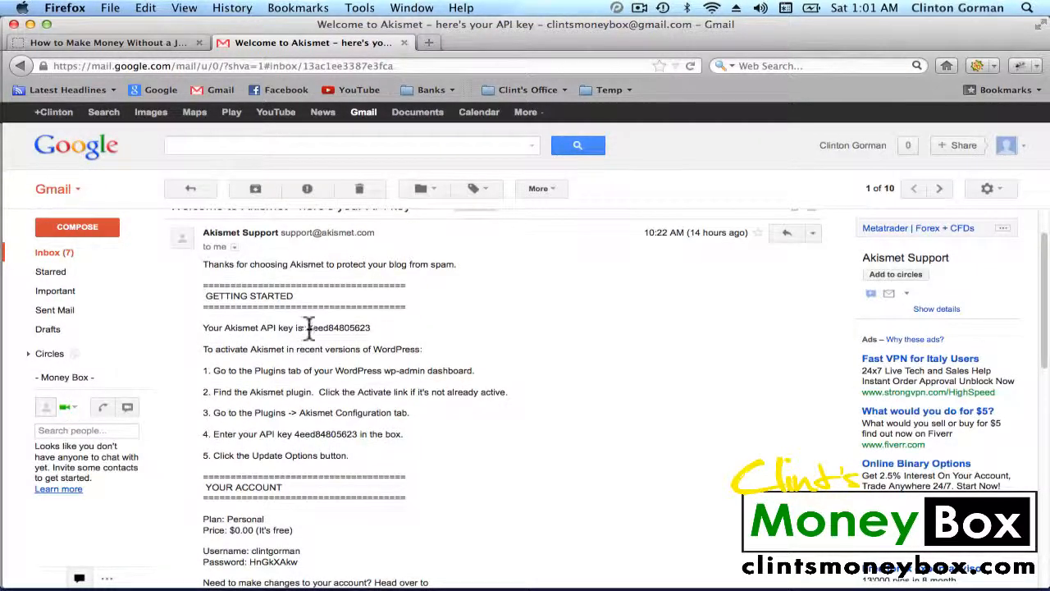
{"action": "left_click_drag", "start_coordinate": [308, 329], "coordinate": [371, 328]}
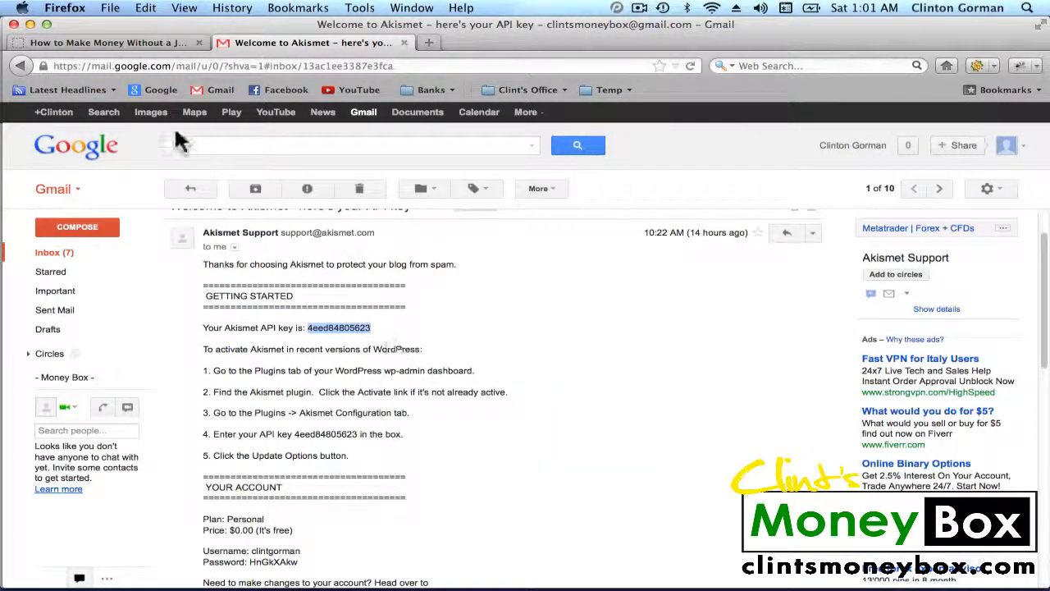
{"action": "left_click", "coordinate": [106, 42]}
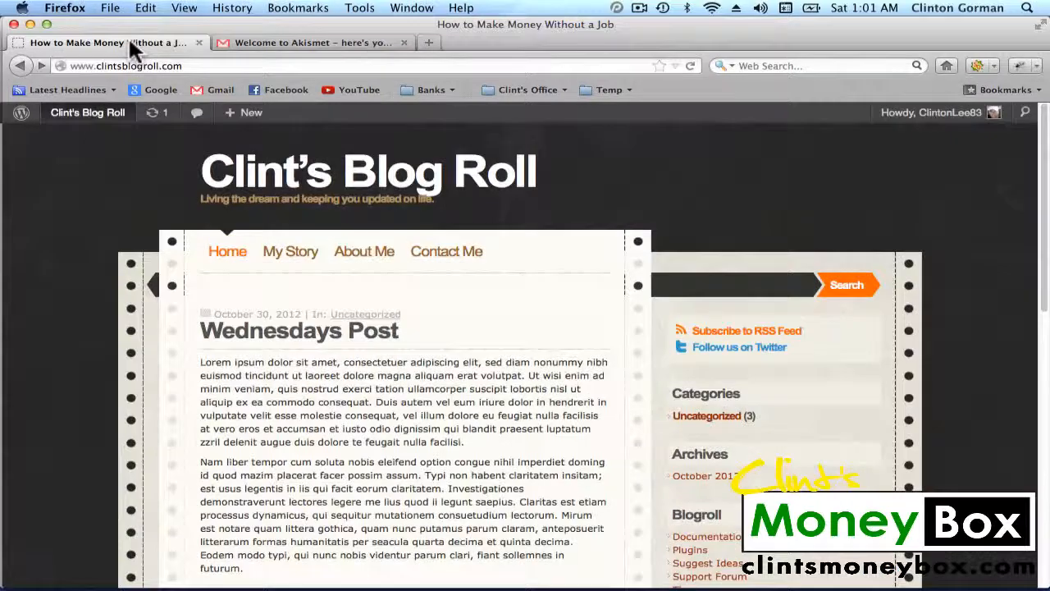
Step: Go to the admin dashboard and head to Plugins > Akismet Configuration
{"action": "left_click", "coordinate": [87, 111]}
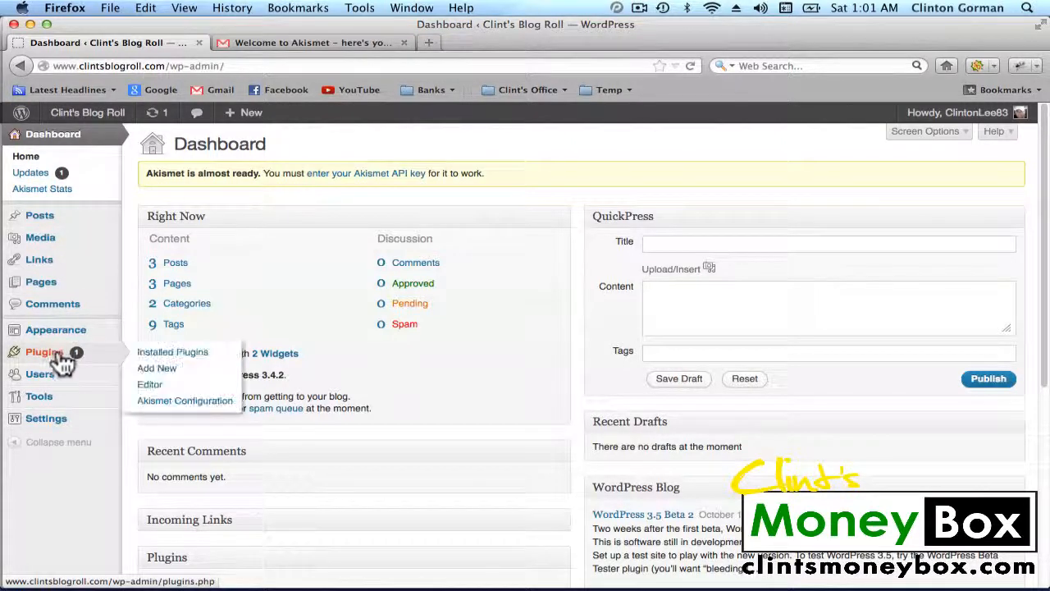
{"action": "mouse_move", "coordinate": [148, 361]}
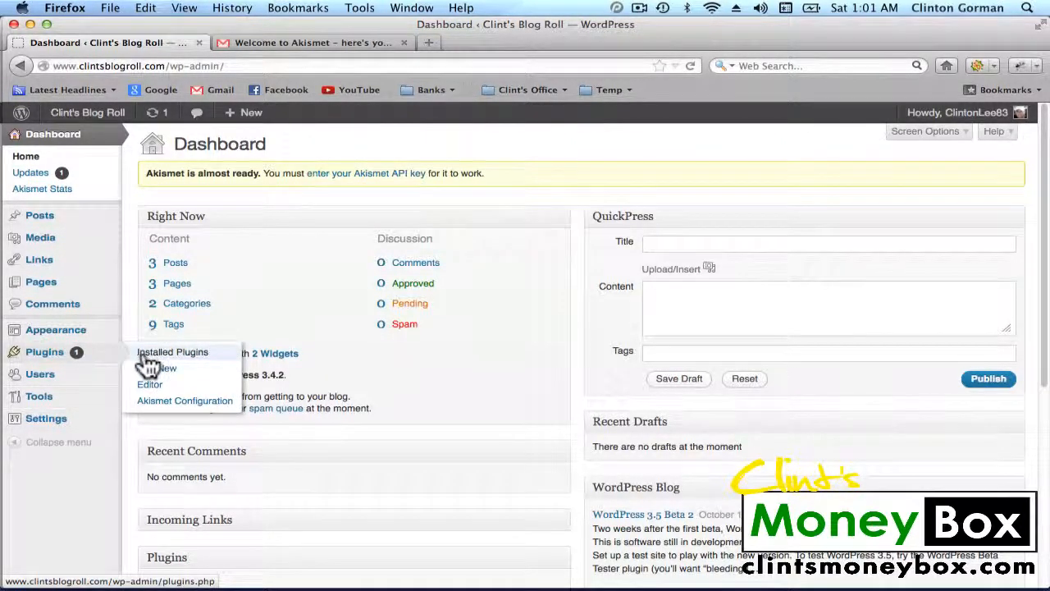
{"action": "mouse_move", "coordinate": [156, 407]}
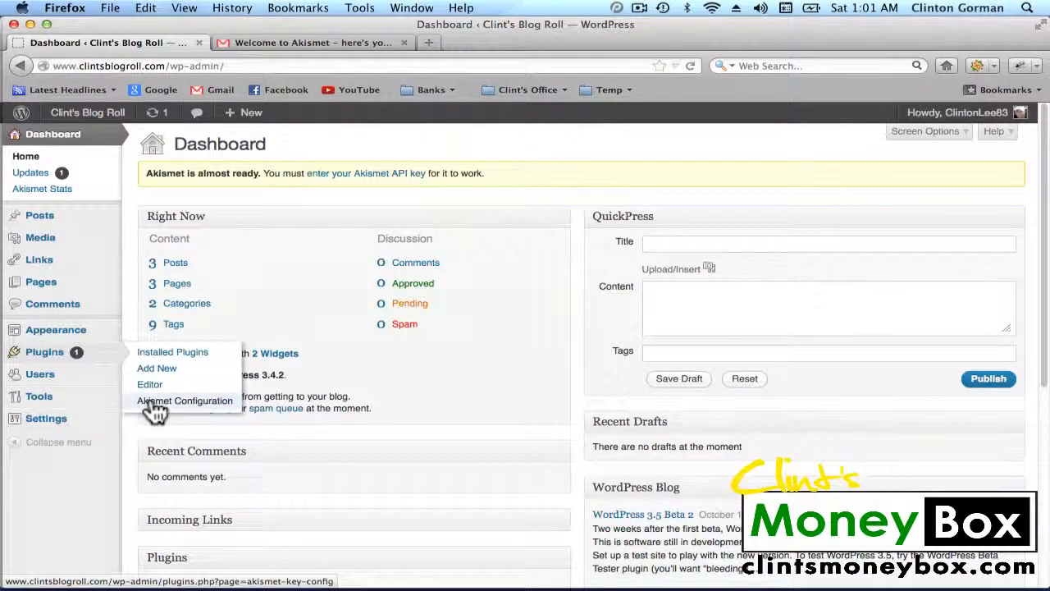
{"action": "left_click", "coordinate": [184, 401]}
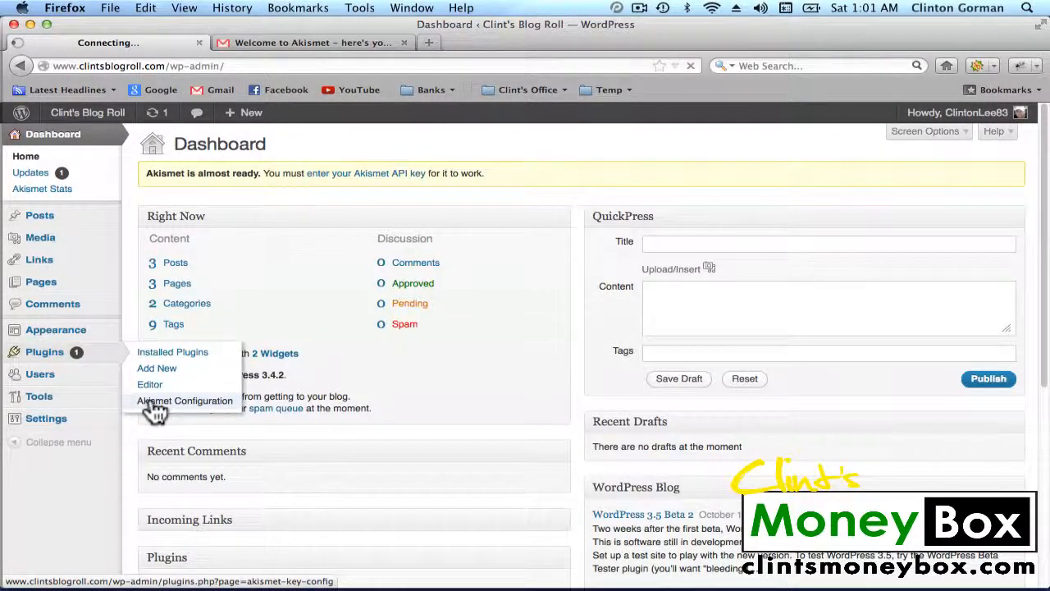
{"action": "left_click", "coordinate": [184, 401]}
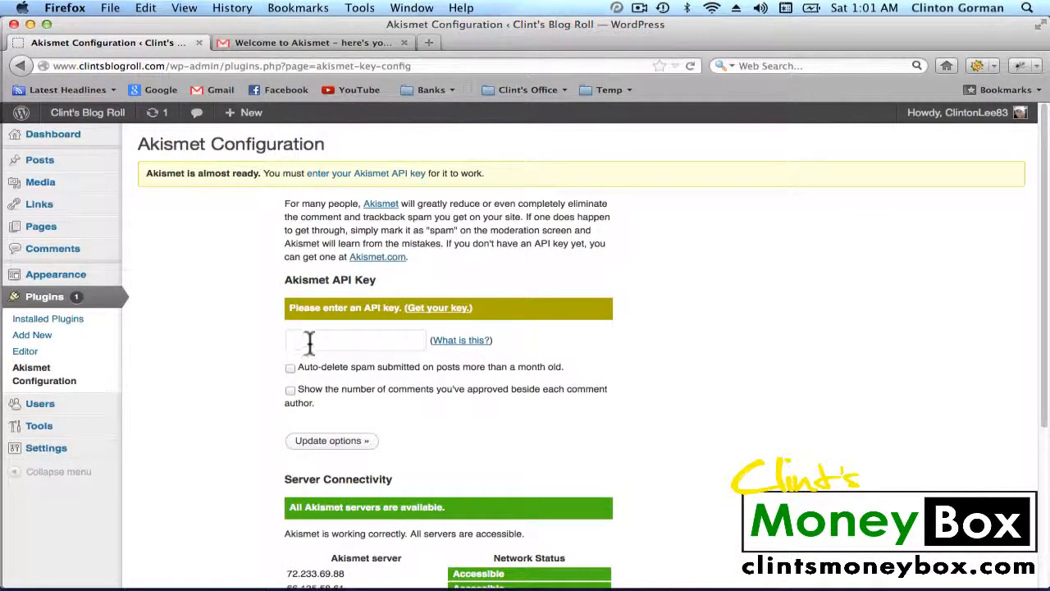
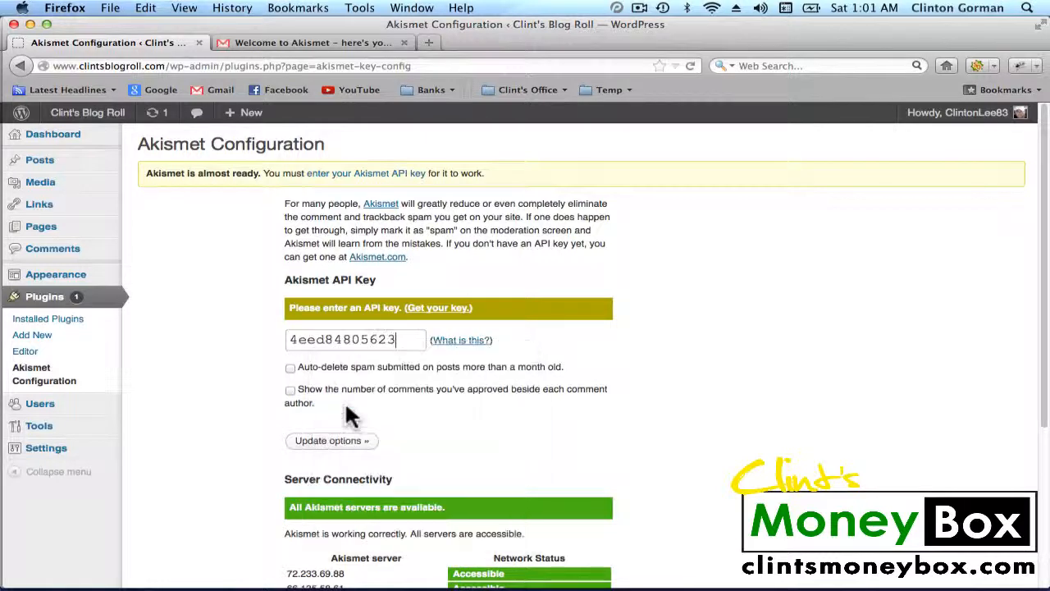
{"action": "mouse_move", "coordinate": [289, 381]}
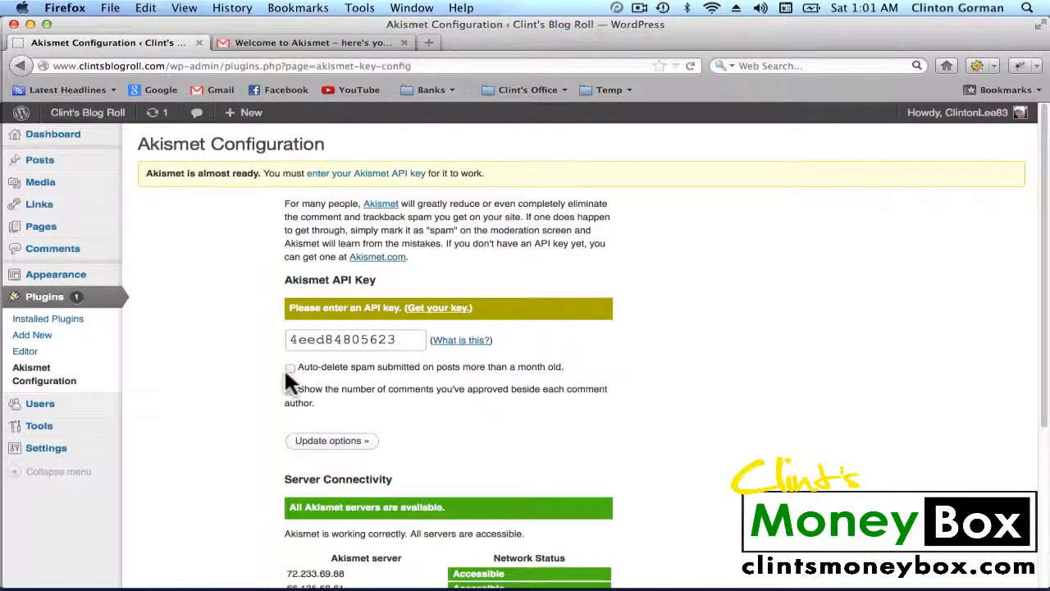
{"action": "mouse_move", "coordinate": [402, 385]}
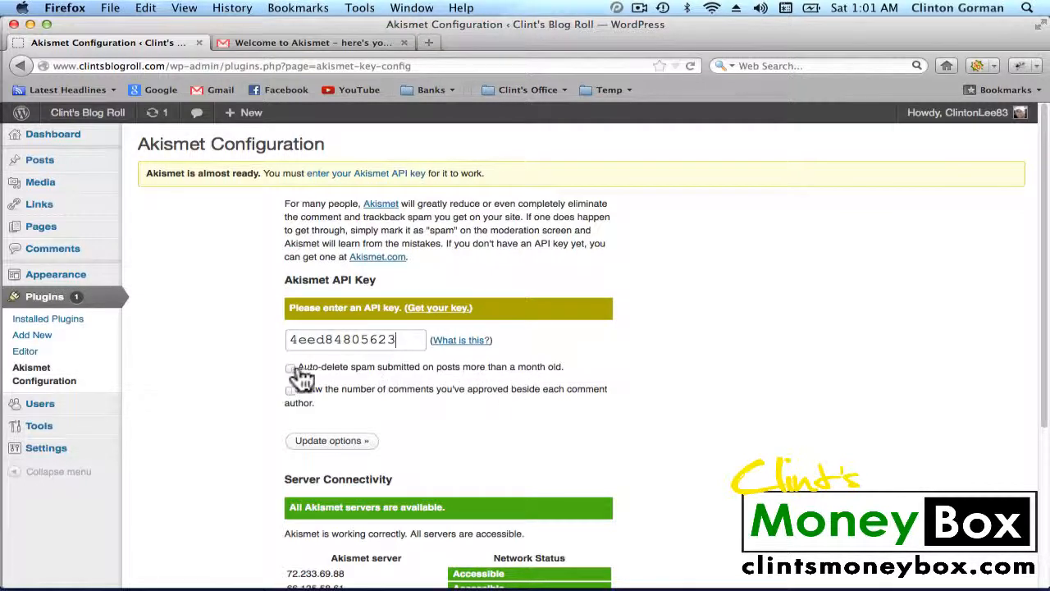
{"action": "left_click", "coordinate": [289, 368]}
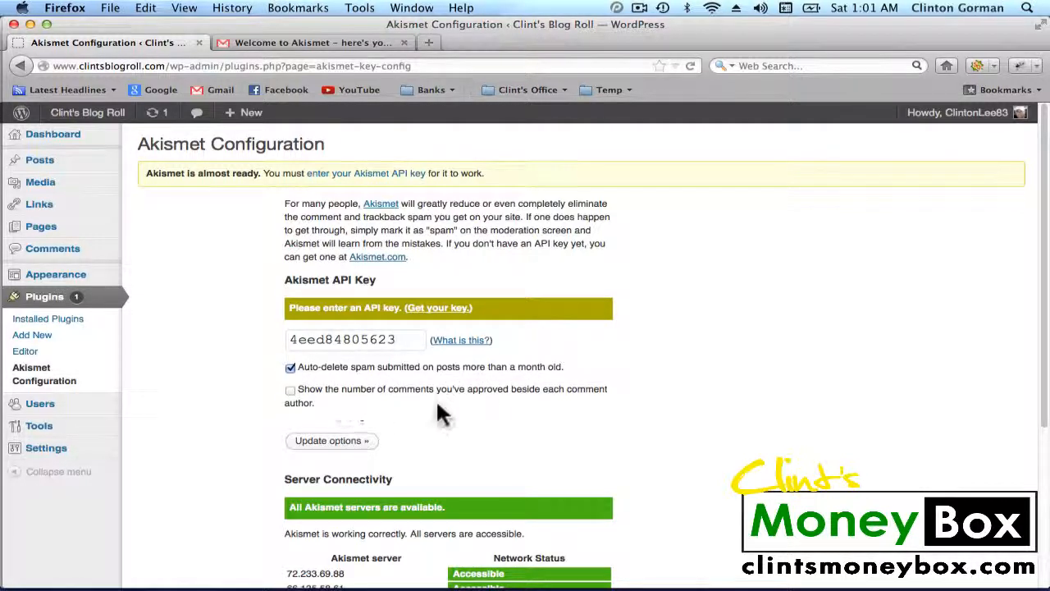
{"action": "mouse_move", "coordinate": [466, 407]}
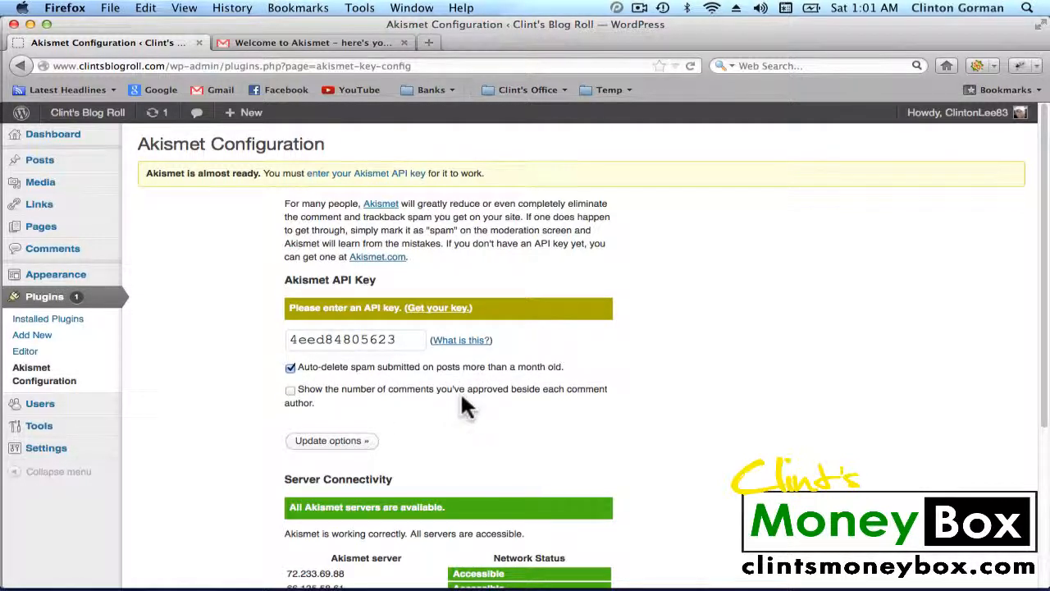
{"action": "scroll", "scroll_direction": "down", "scroll_amount": 3}
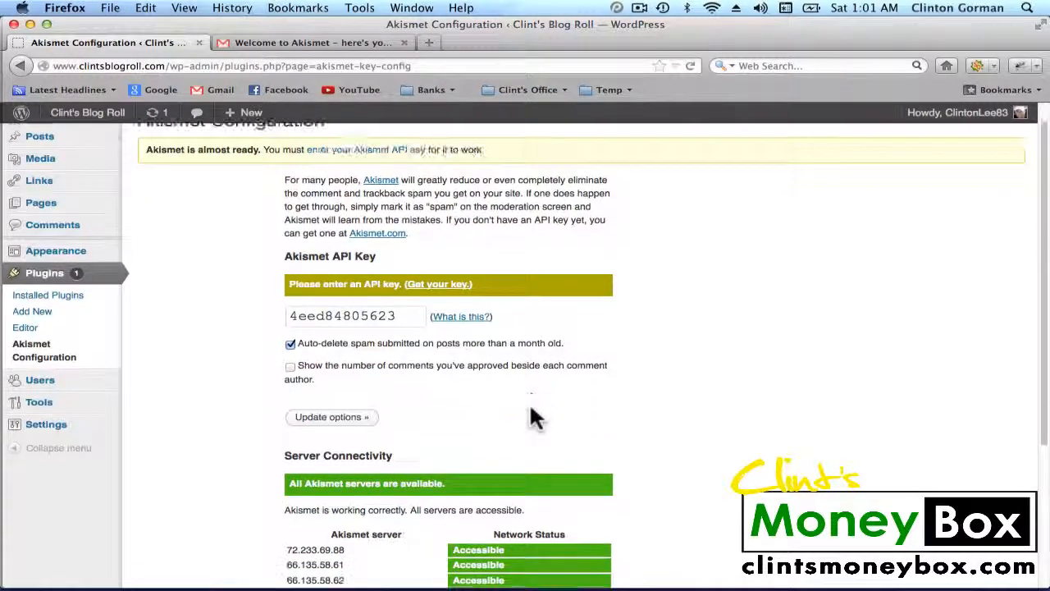
{"action": "scroll", "scroll_direction": "down", "scroll_amount": 3}
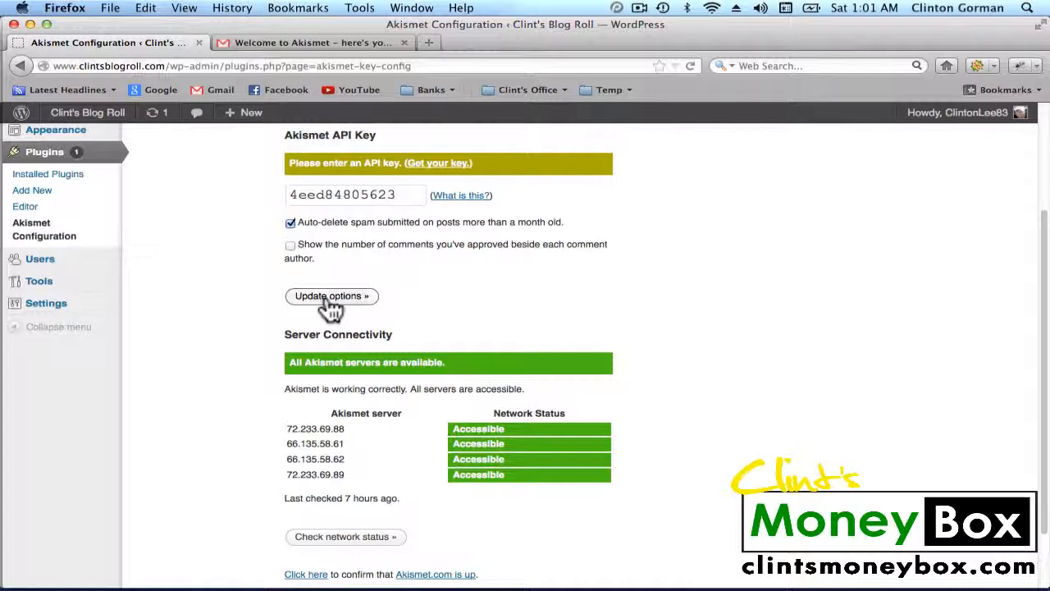
Step: Save with Update options, confirm the key is verified, then go to the Plugins list
{"action": "left_click", "coordinate": [331, 296]}
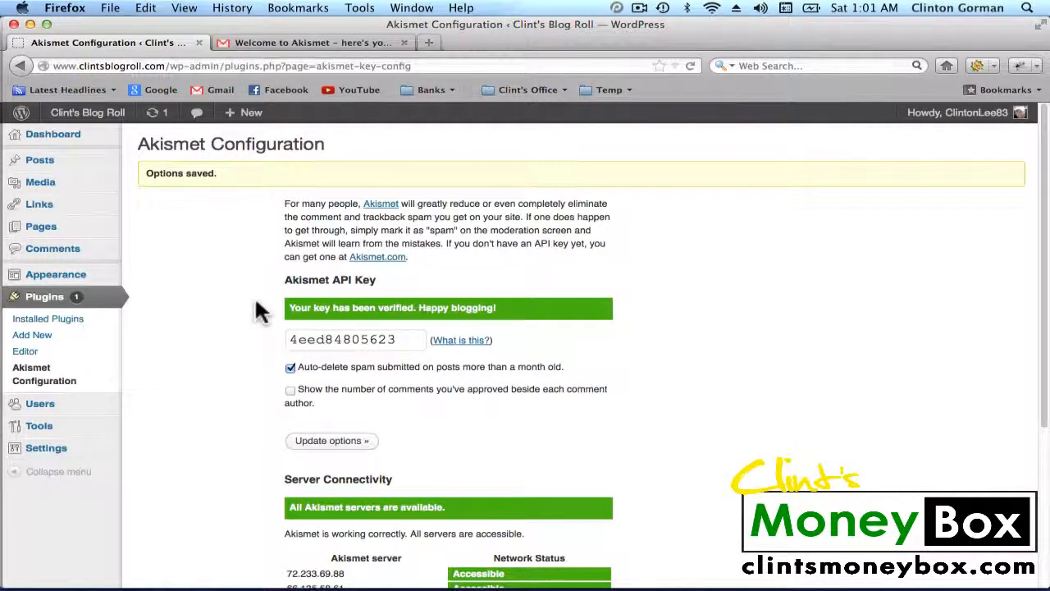
{"action": "scroll", "scroll_direction": "down", "scroll_amount": 3}
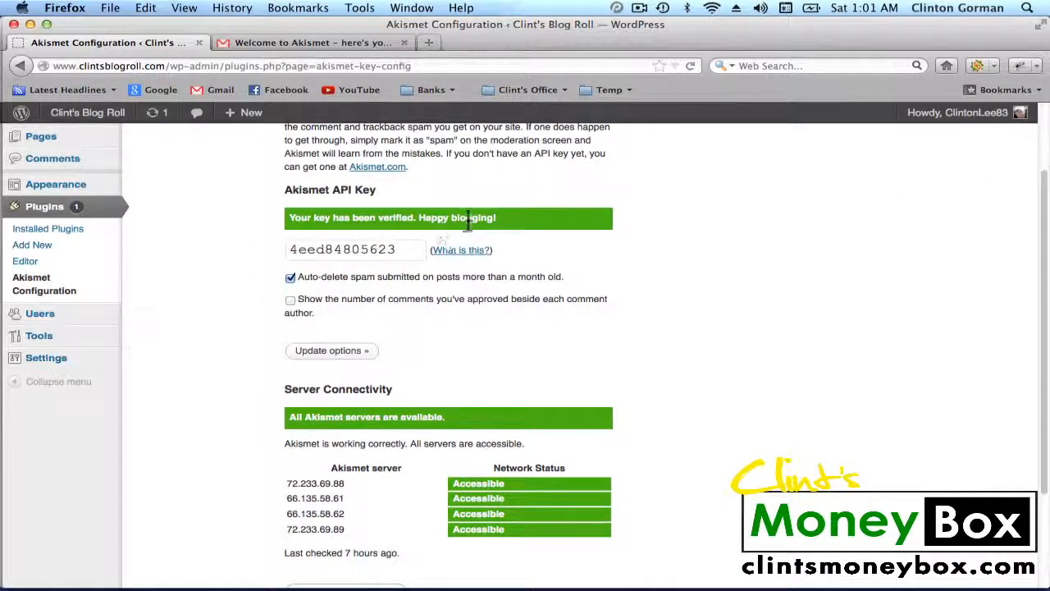
{"action": "scroll", "scroll_direction": "down", "scroll_amount": 3}
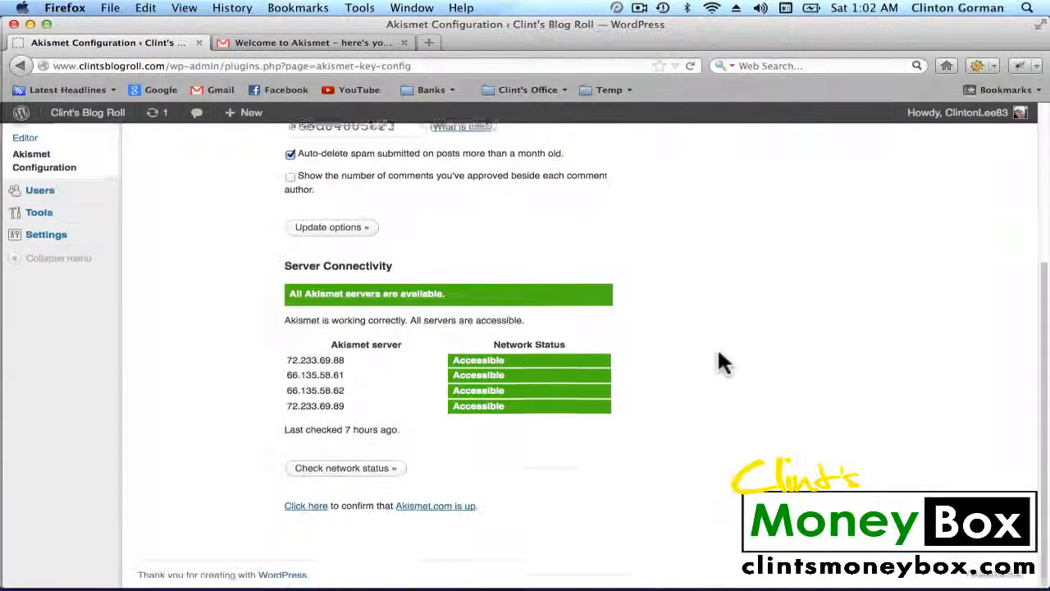
{"action": "left_click", "coordinate": [332, 227]}
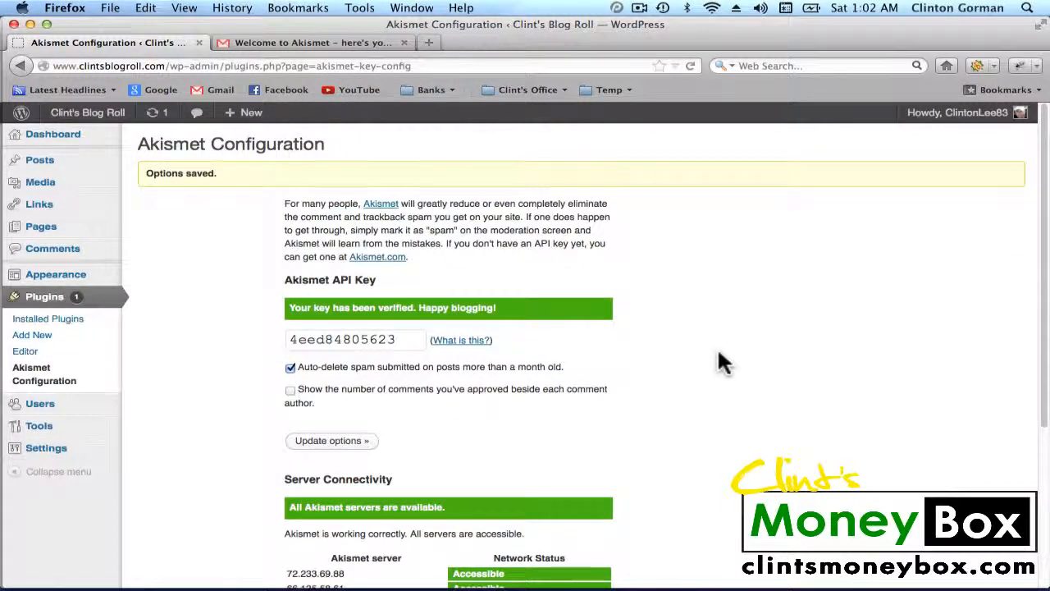
{"action": "scroll", "scroll_direction": "down", "scroll_amount": 3}
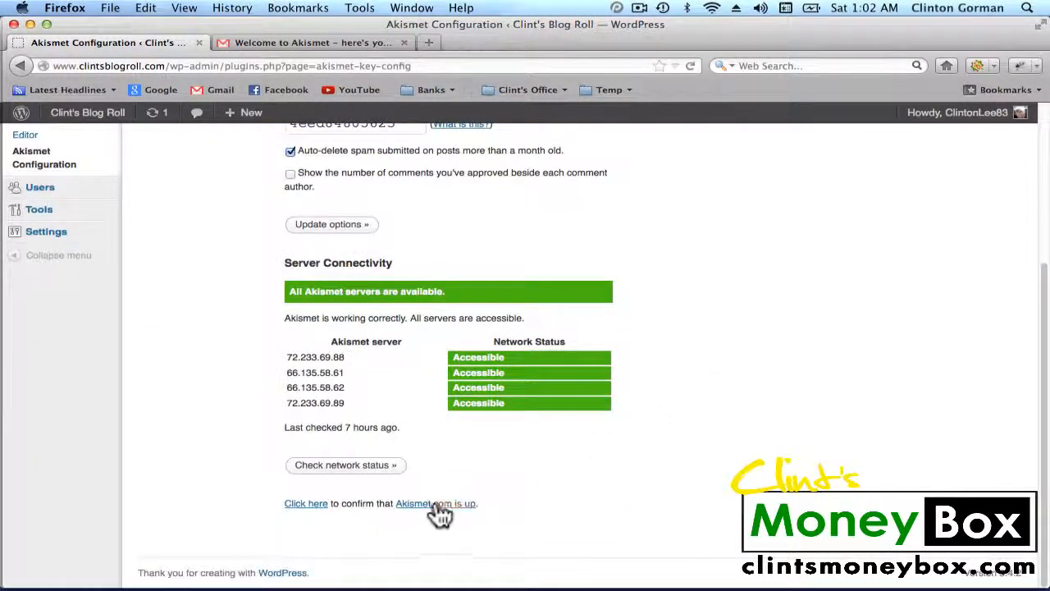
{"action": "mouse_move", "coordinate": [437, 502]}
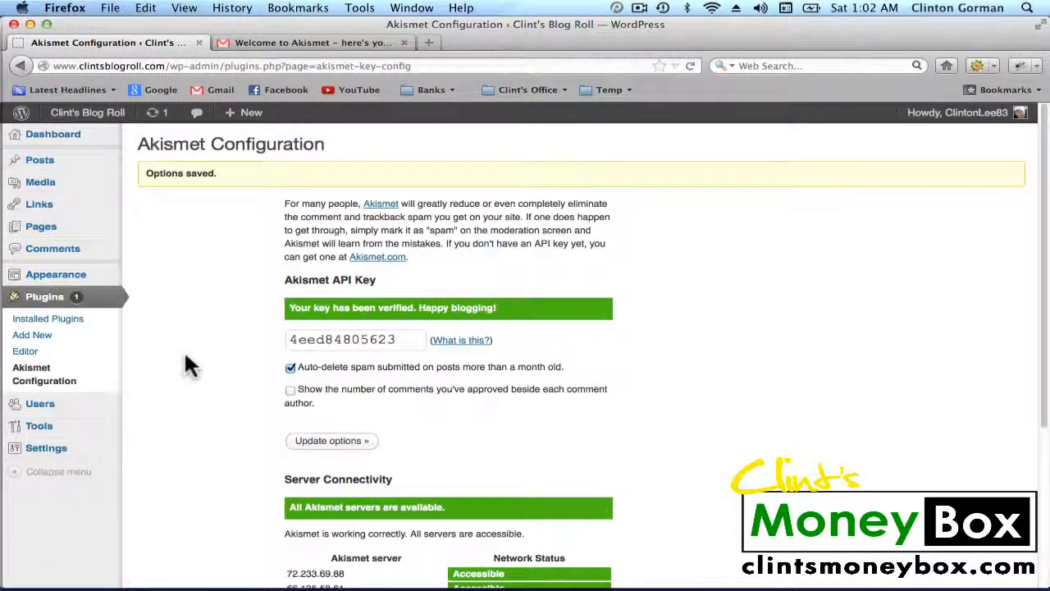
{"action": "left_click", "coordinate": [44, 296]}
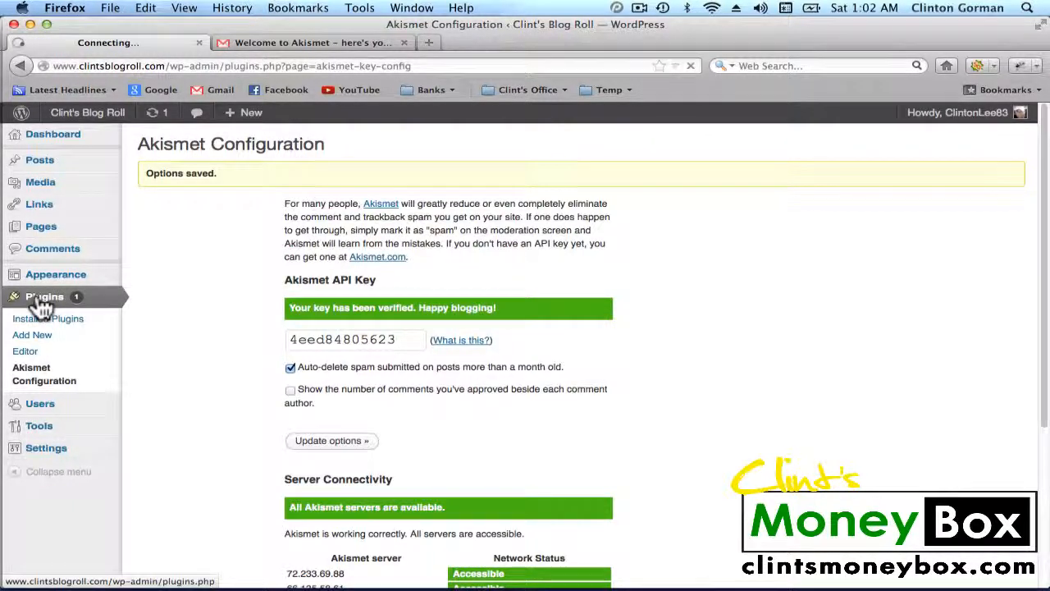